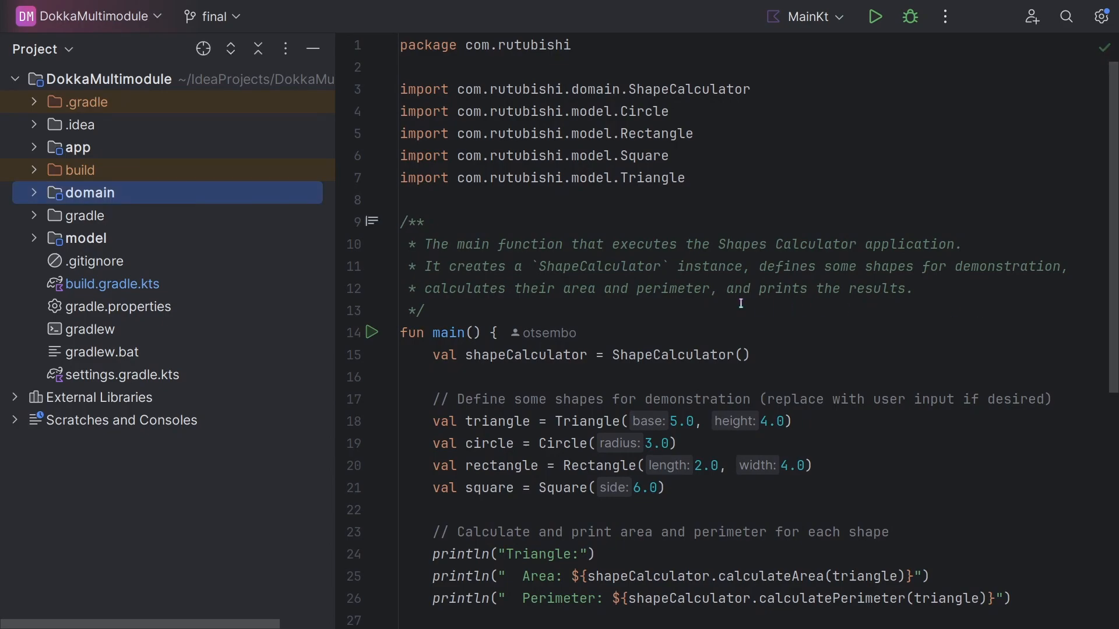
Step: Scroll down through Main.kt to review the Shapes Calculator entry point
scroll(down, 3)
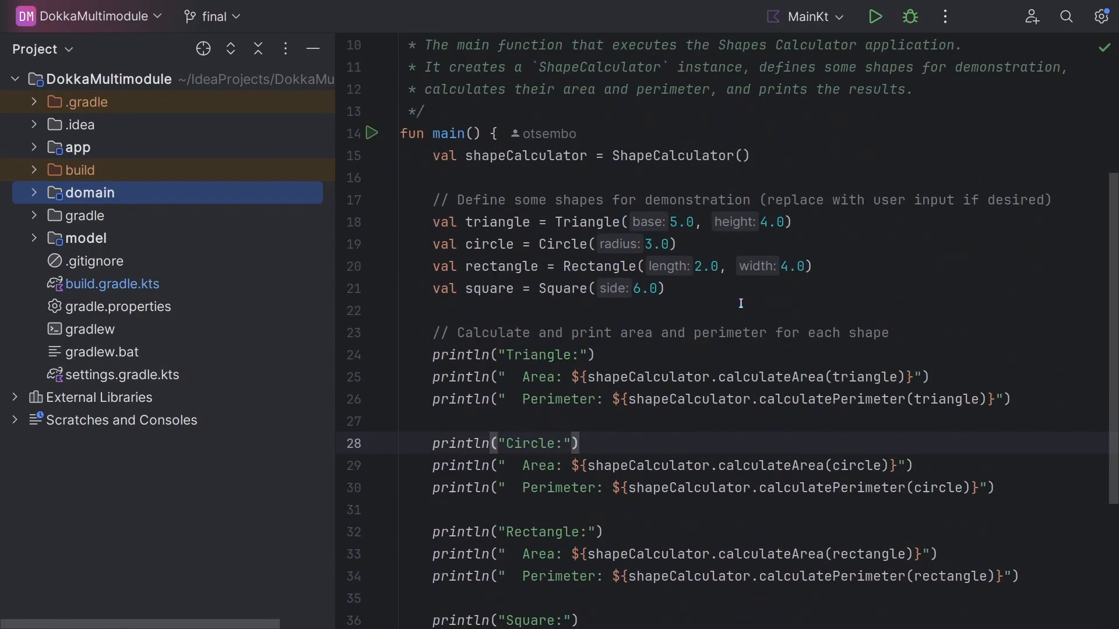
scroll(down, 3)
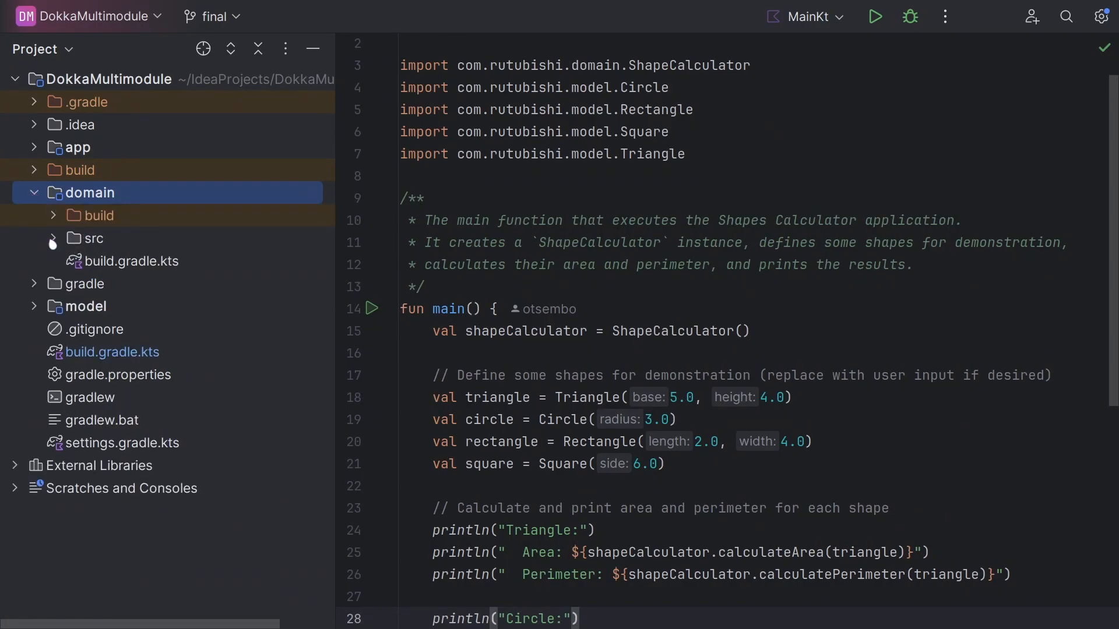
Step: Expand the domain module's src folders in the Project tree
click(92, 238)
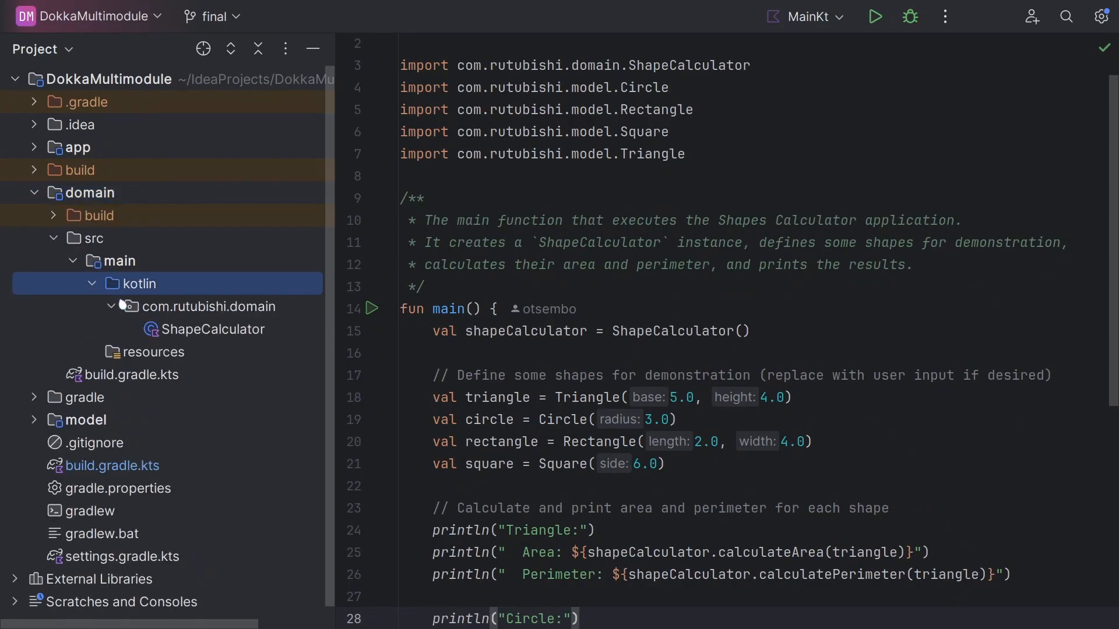
click(213, 329)
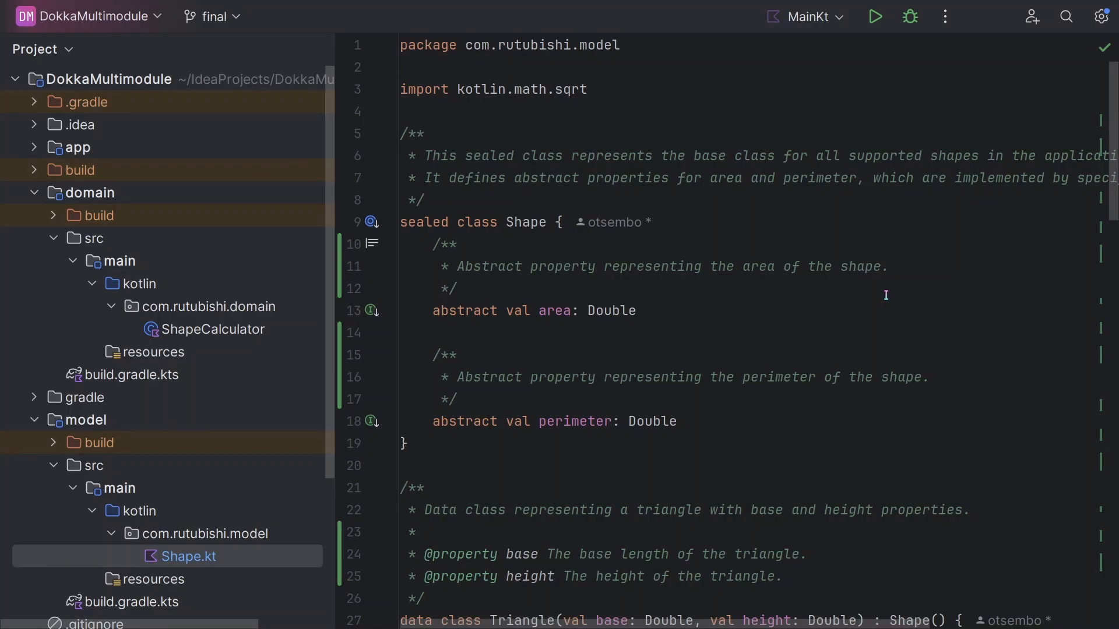
mouse_move(860, 296)
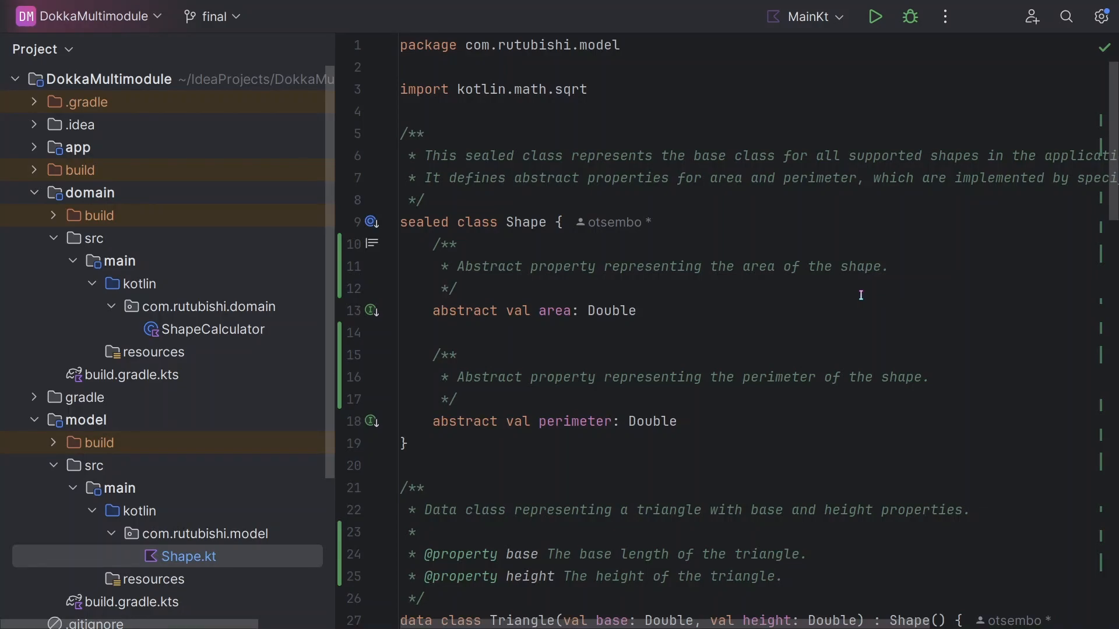
mouse_move(280, 399)
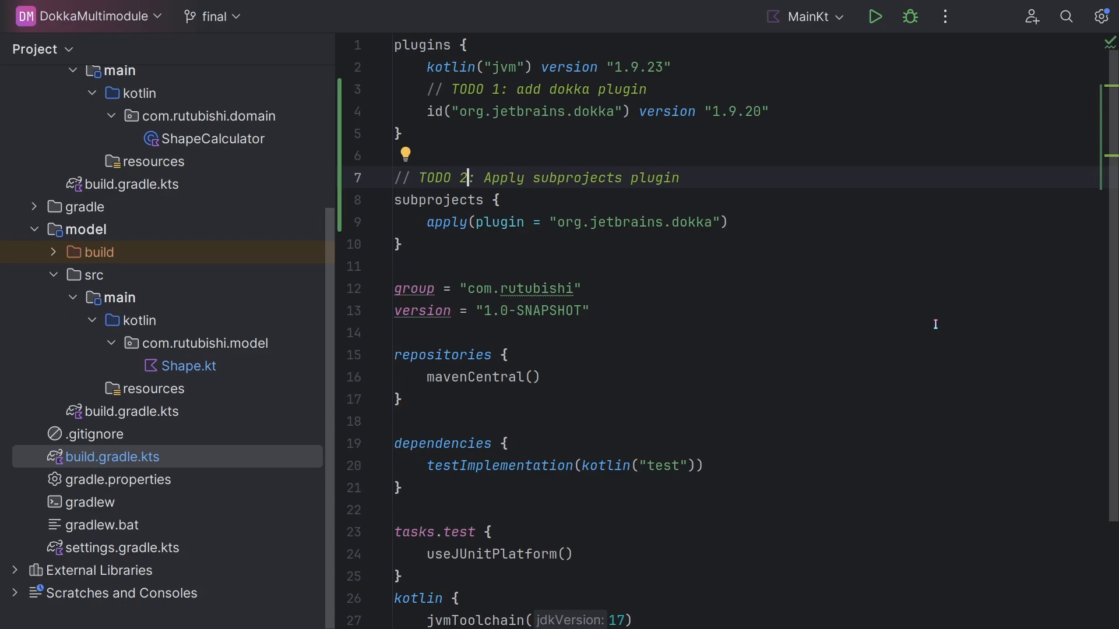
mouse_move(938, 321)
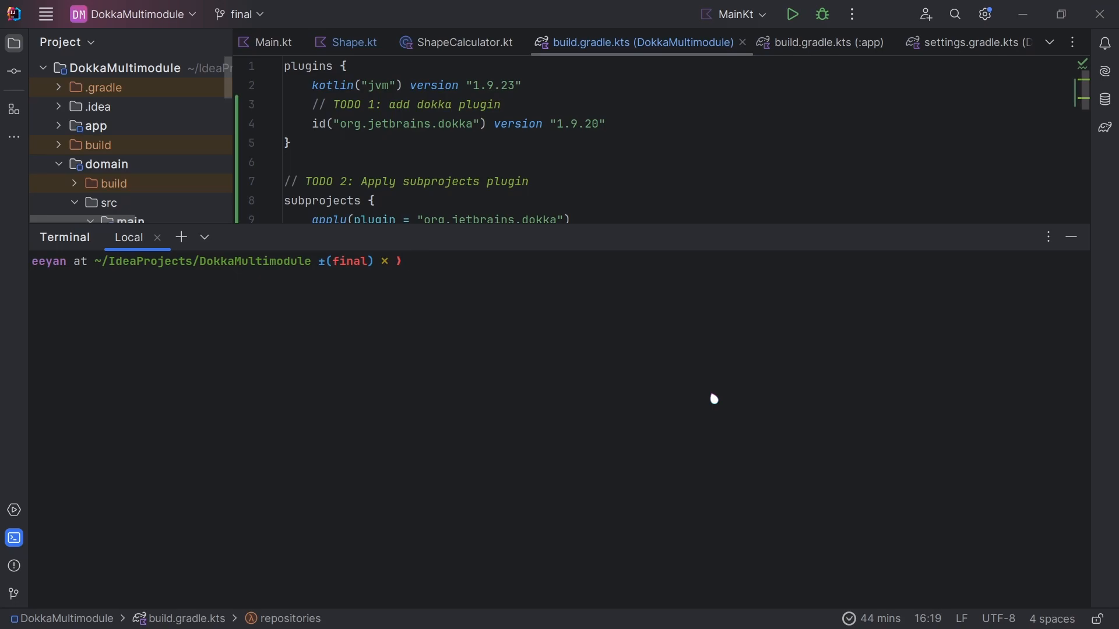
Step: Run ./gradlew dokkaHtmlMultiModule in the terminal until it finishes with BUILD SUCCESSFUL
text(./gra)
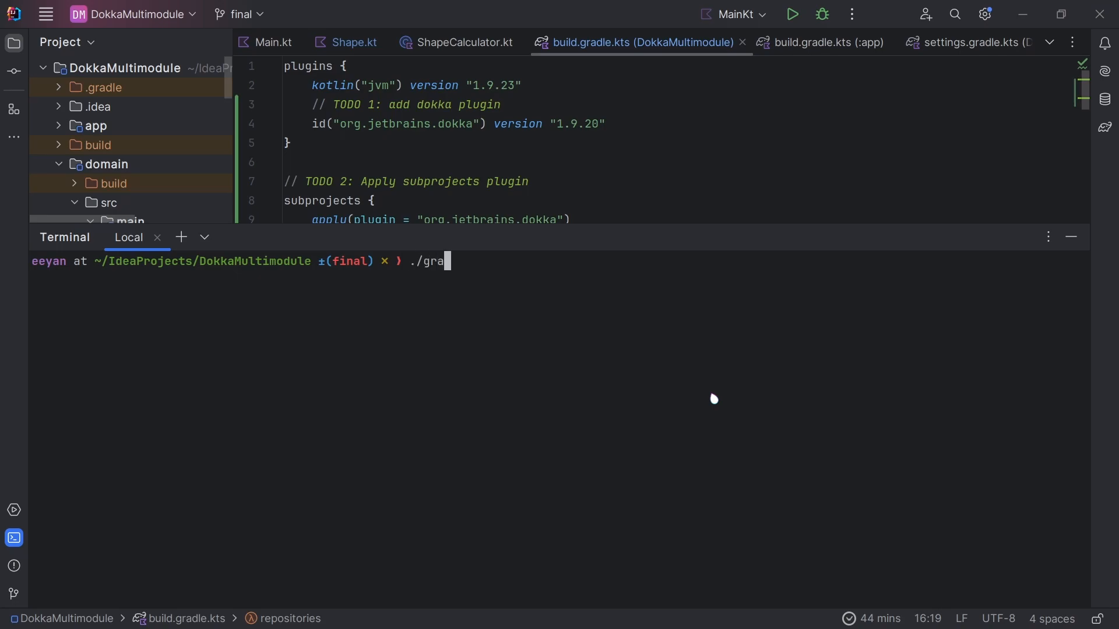
text(dlew dokk)
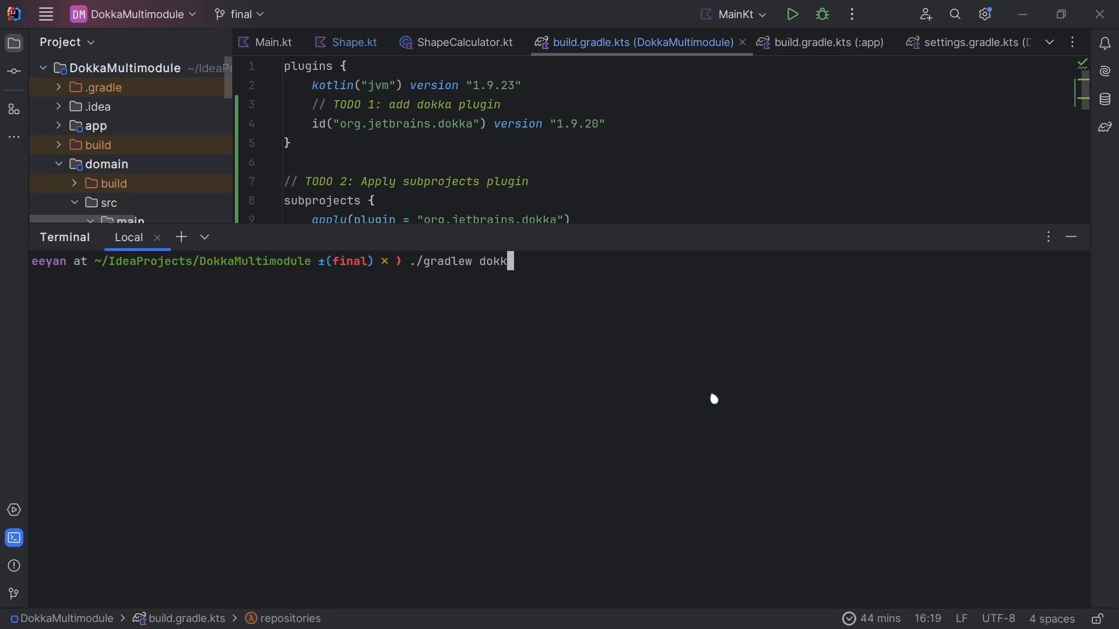
text(aHtmlMultiModule)
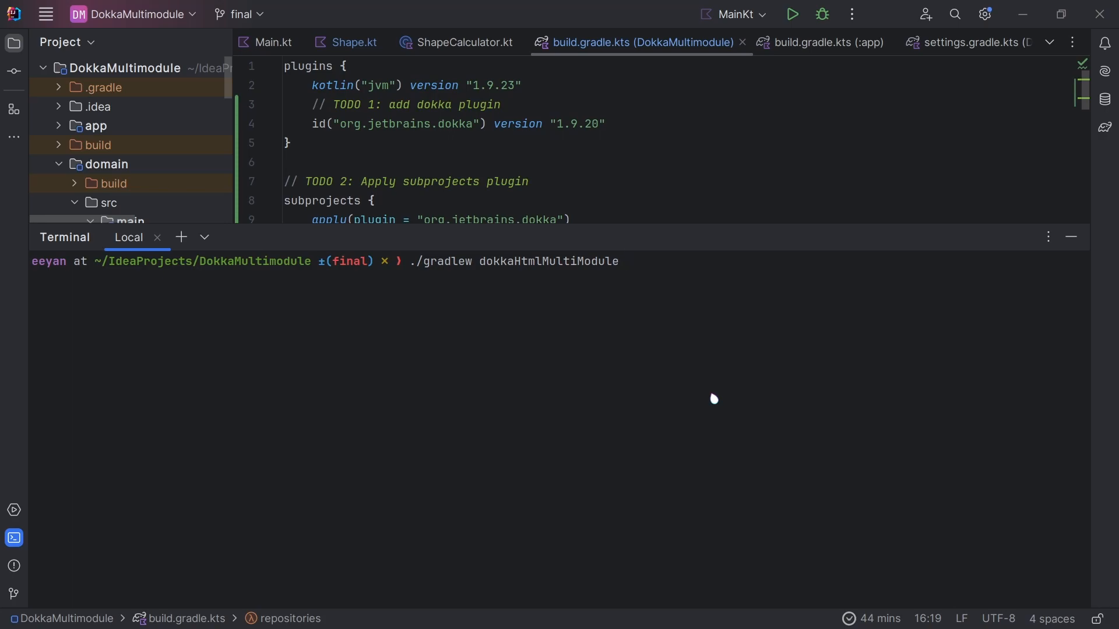
key(Enter)
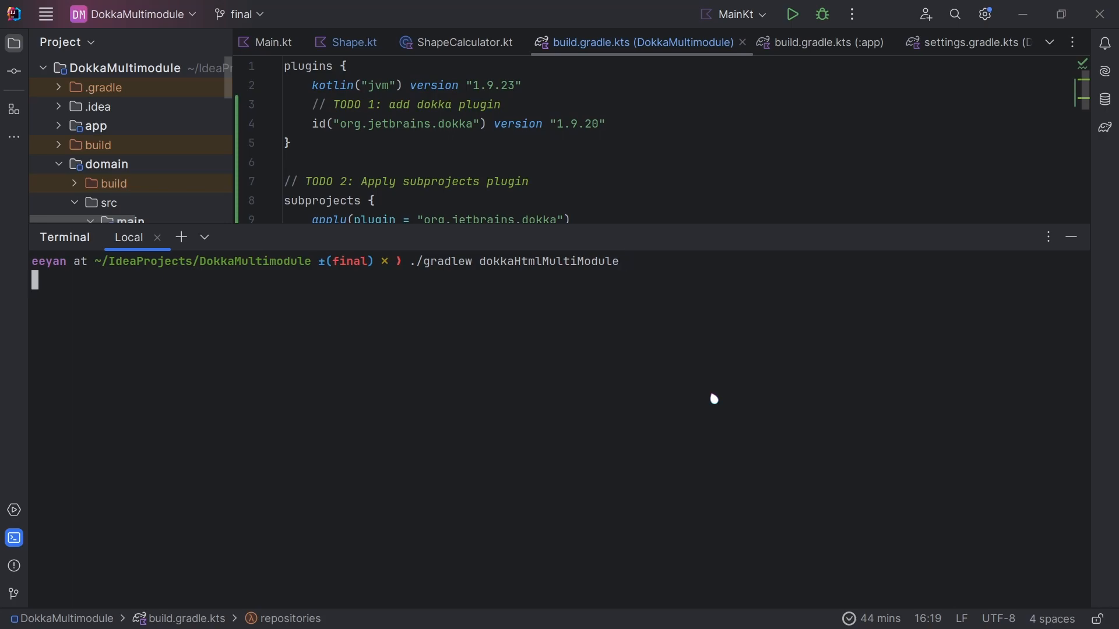
key(Return)
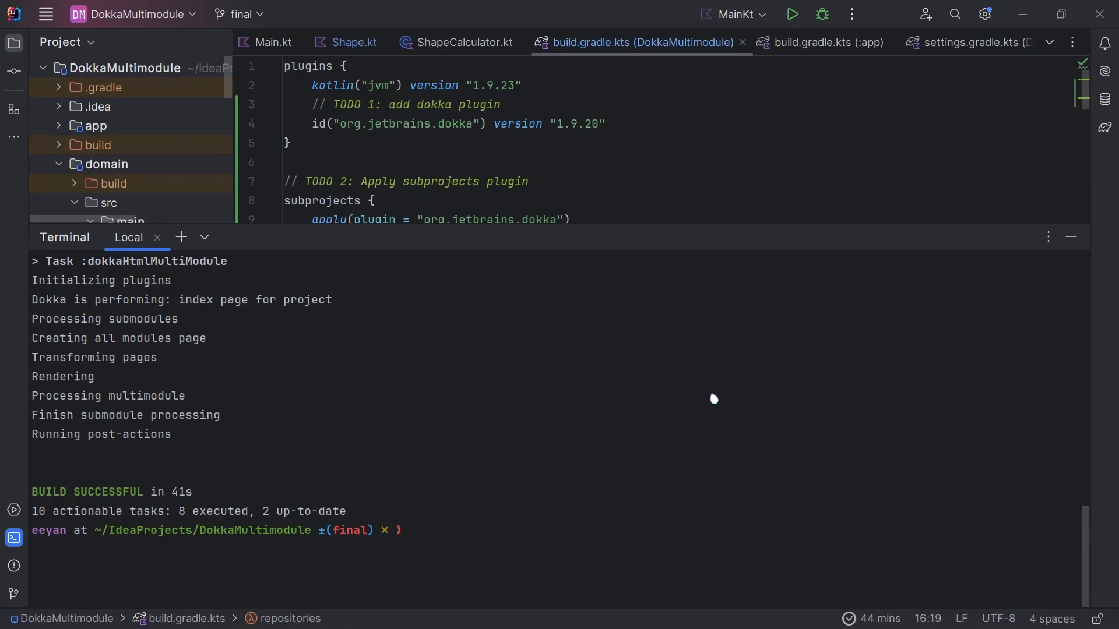
mouse_move(1070, 237)
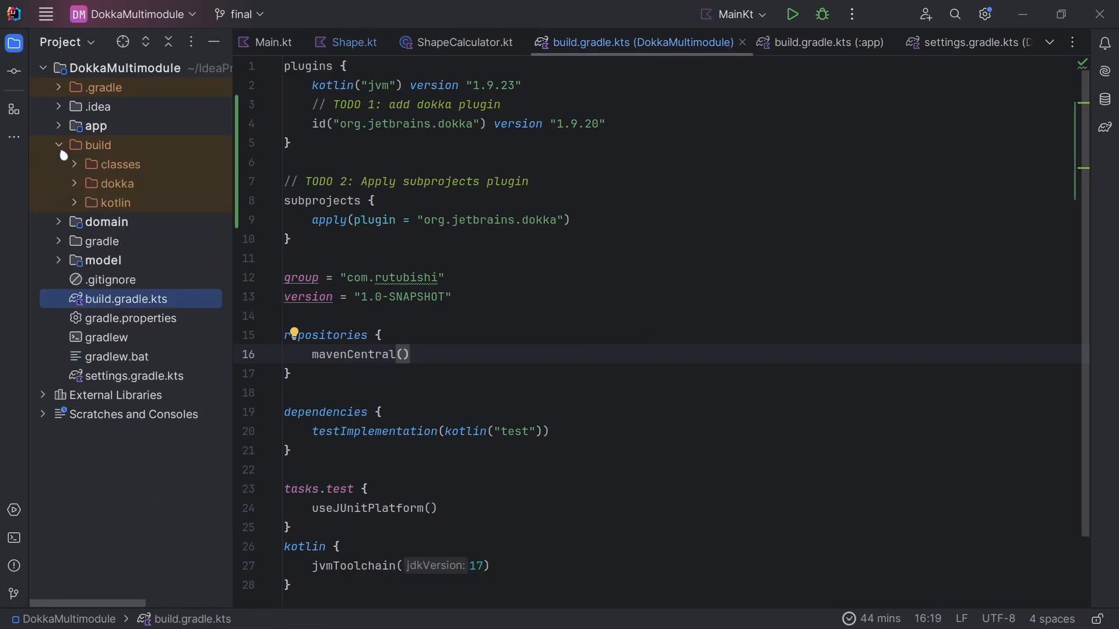
Step: Expand dokka > htmlMultiModule and launch the generated index.html in the browser
click(75, 183)
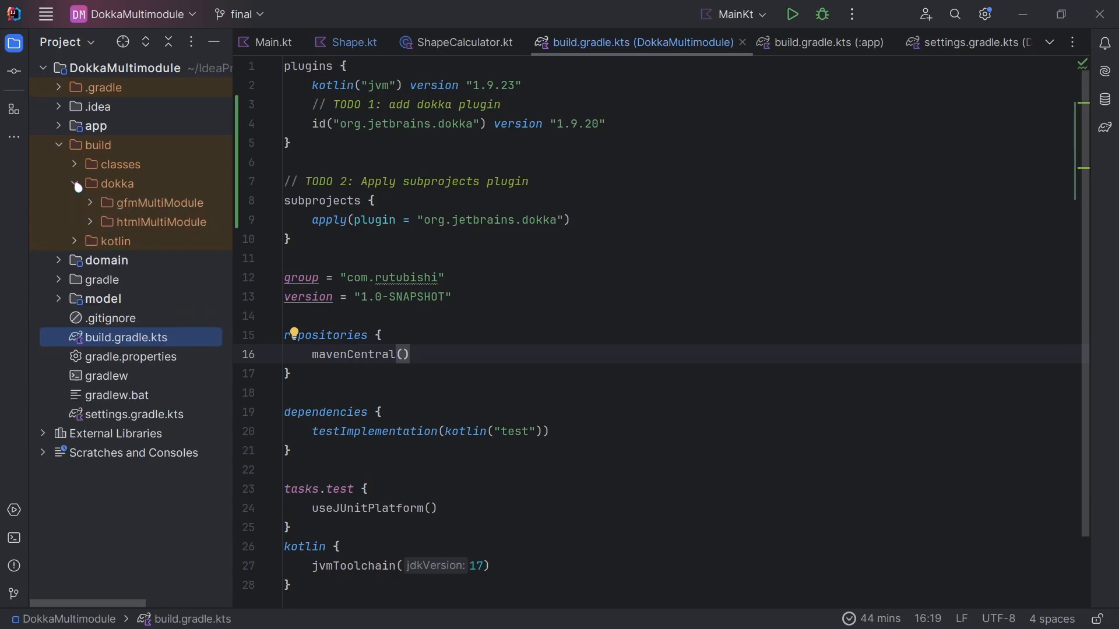
click(90, 221)
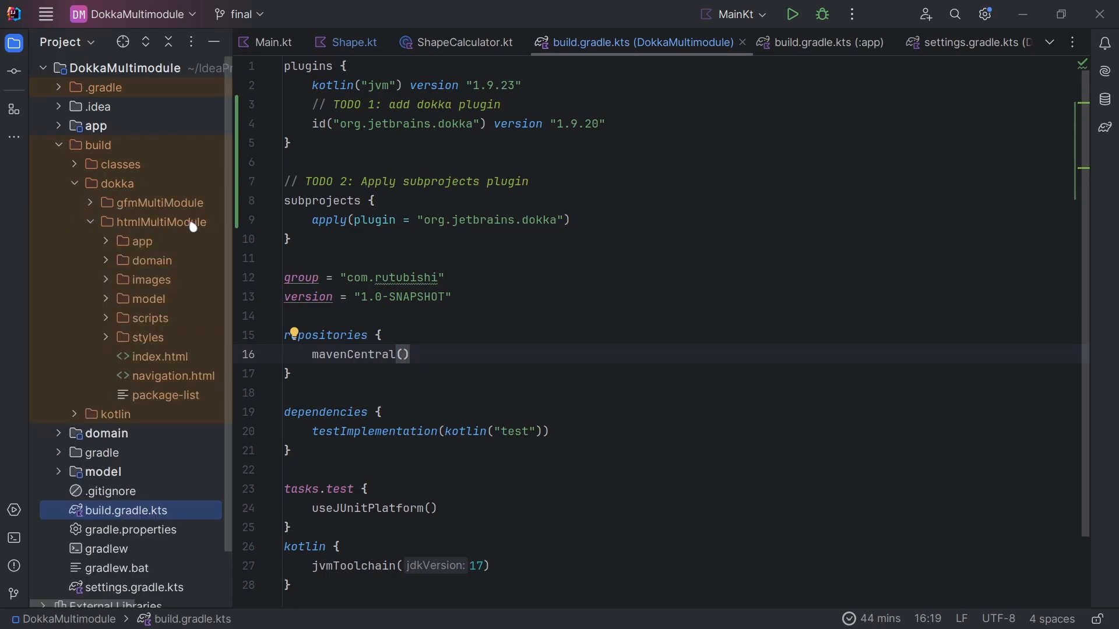
double_click(160, 357)
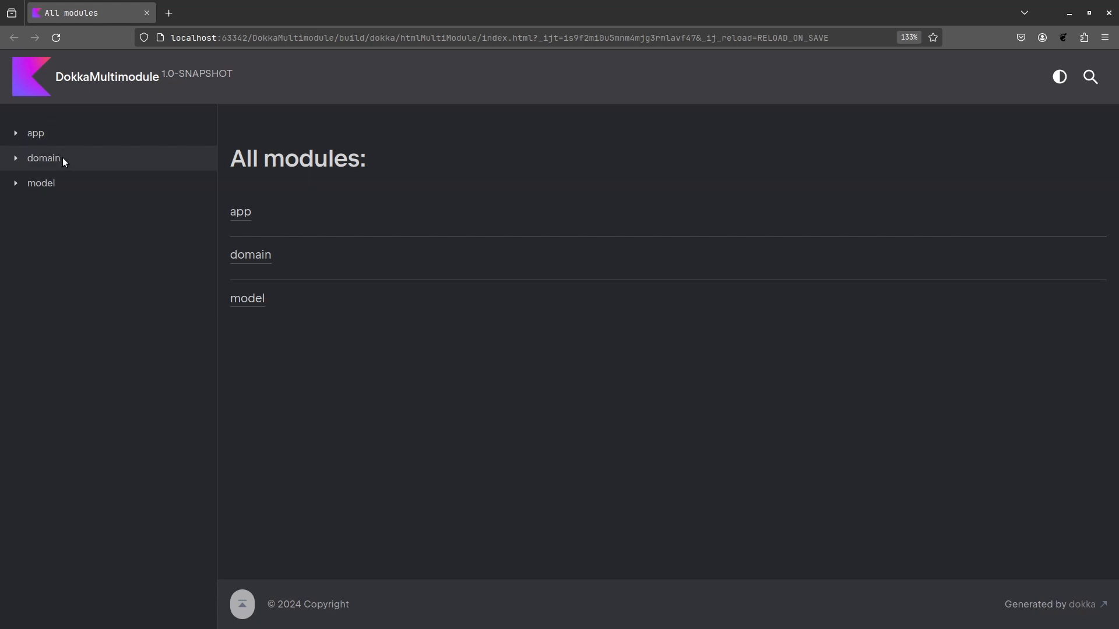
mouse_move(56, 185)
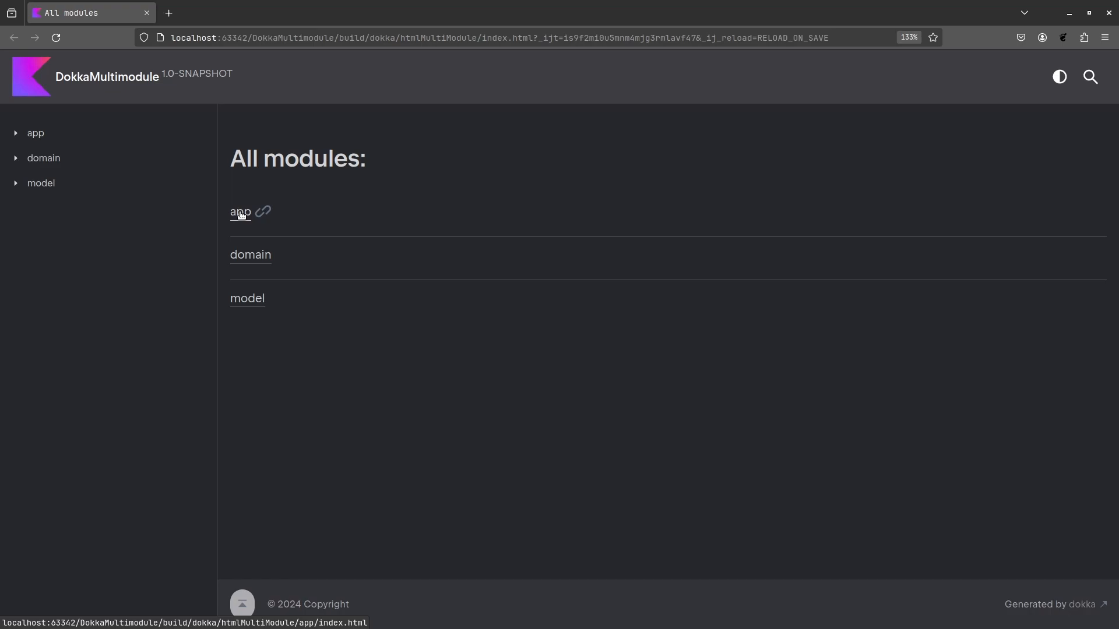
Step: Navigate from All modules into the app module's com.rutubishi package page
click(240, 212)
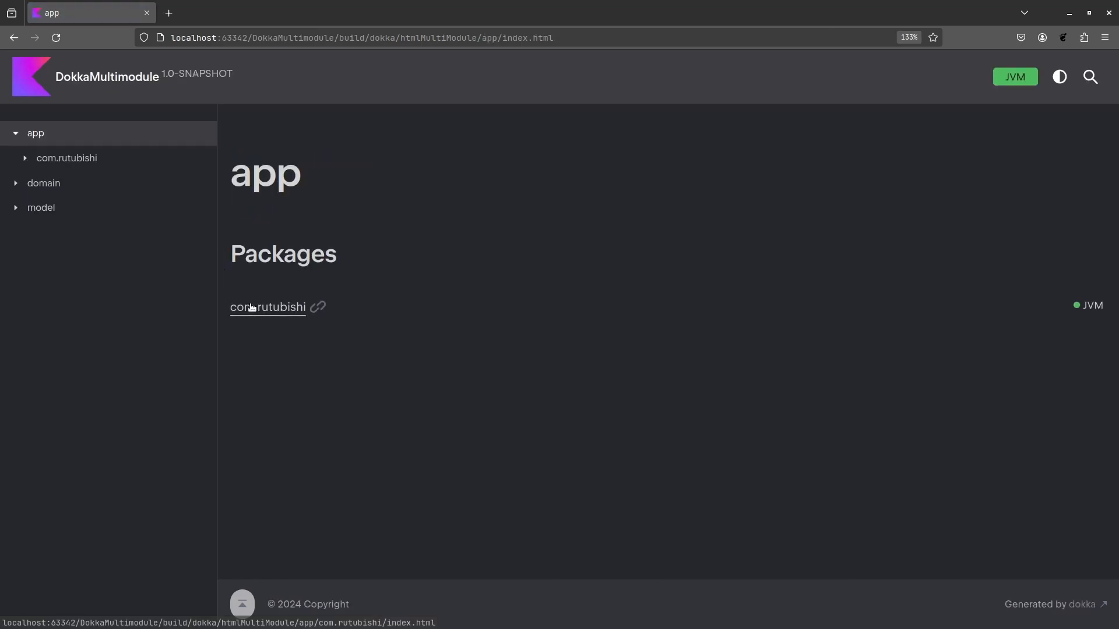
click(266, 308)
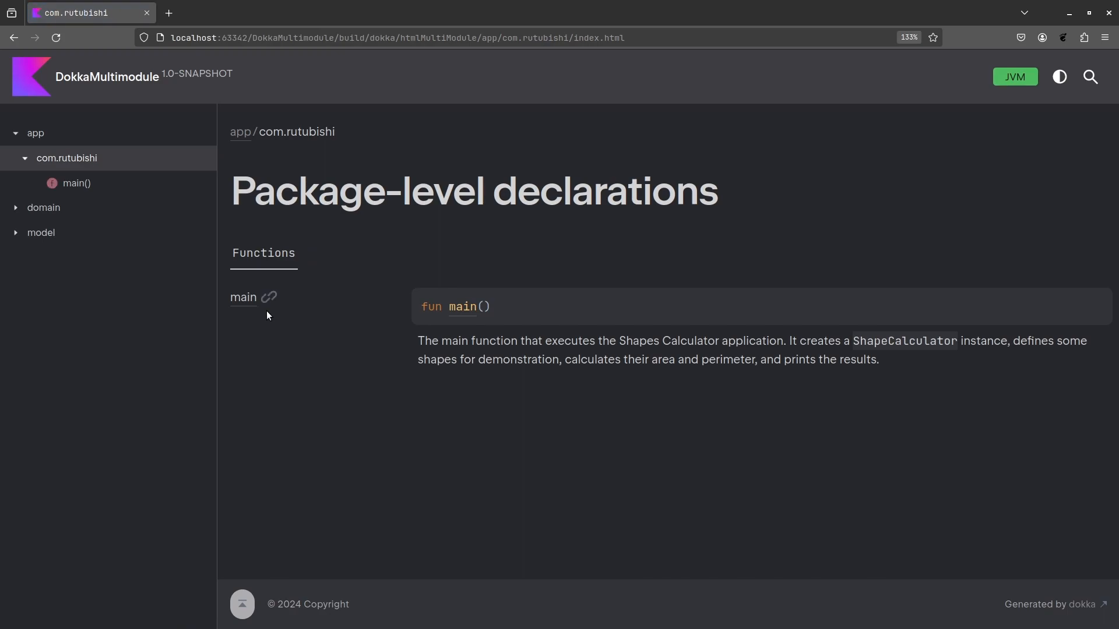
mouse_move(615, 338)
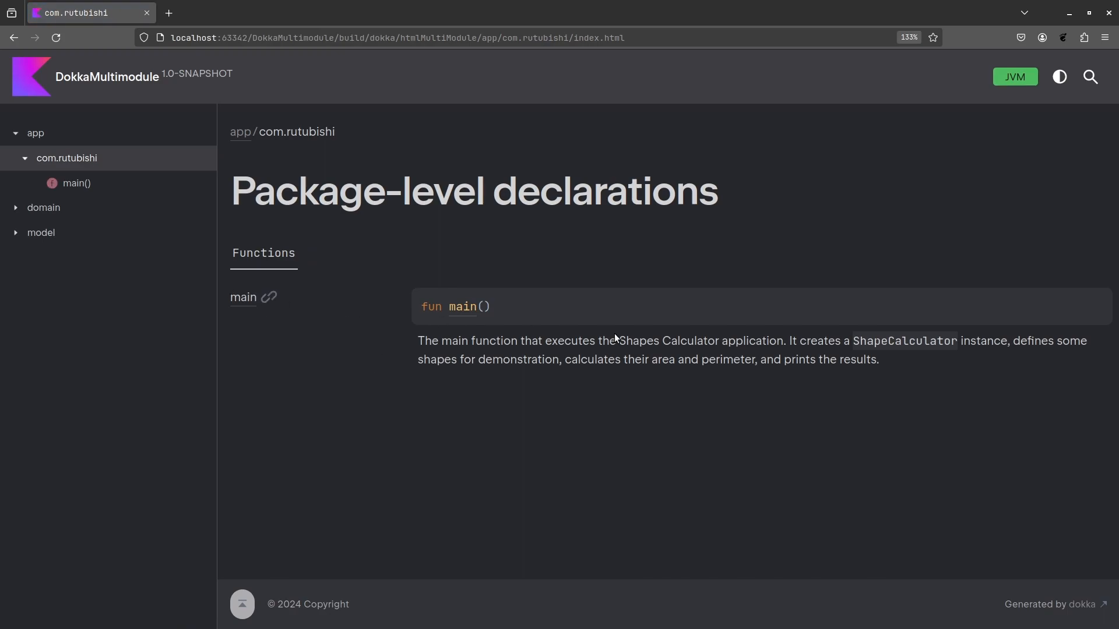
mouse_move(797, 382)
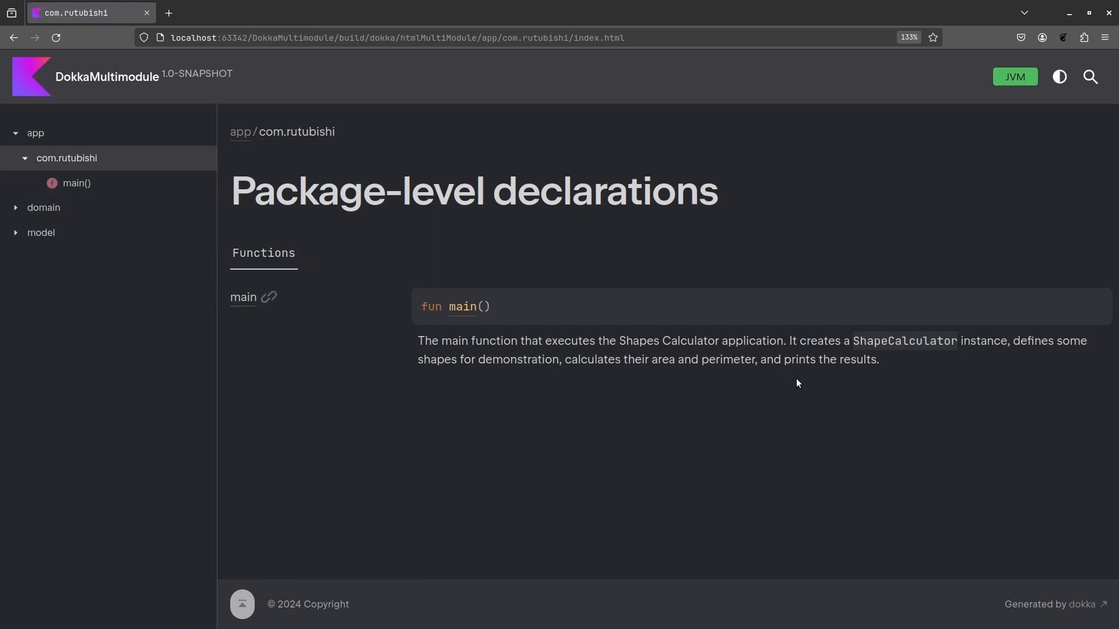
mouse_move(921, 380)
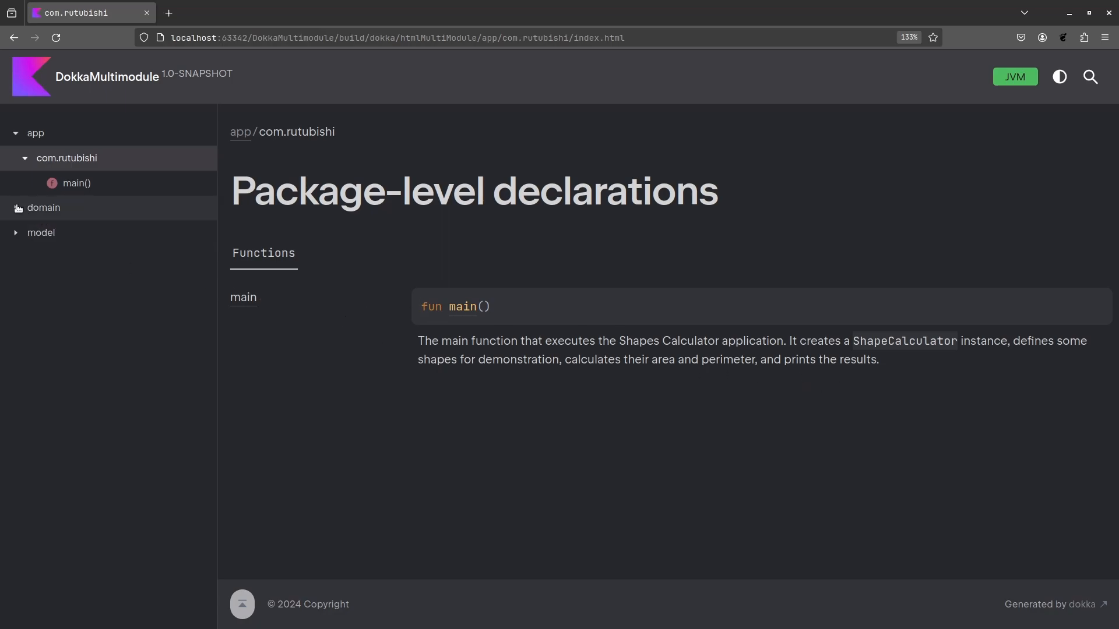
Step: View the domain module's ShapeCalculator class documentation
click(18, 207)
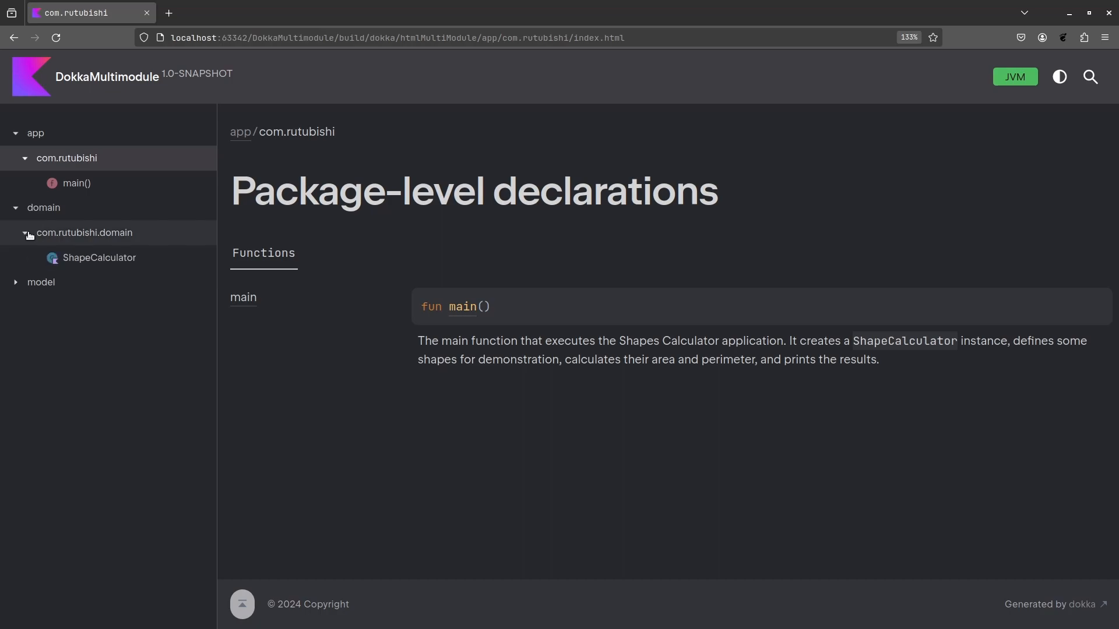
click(99, 257)
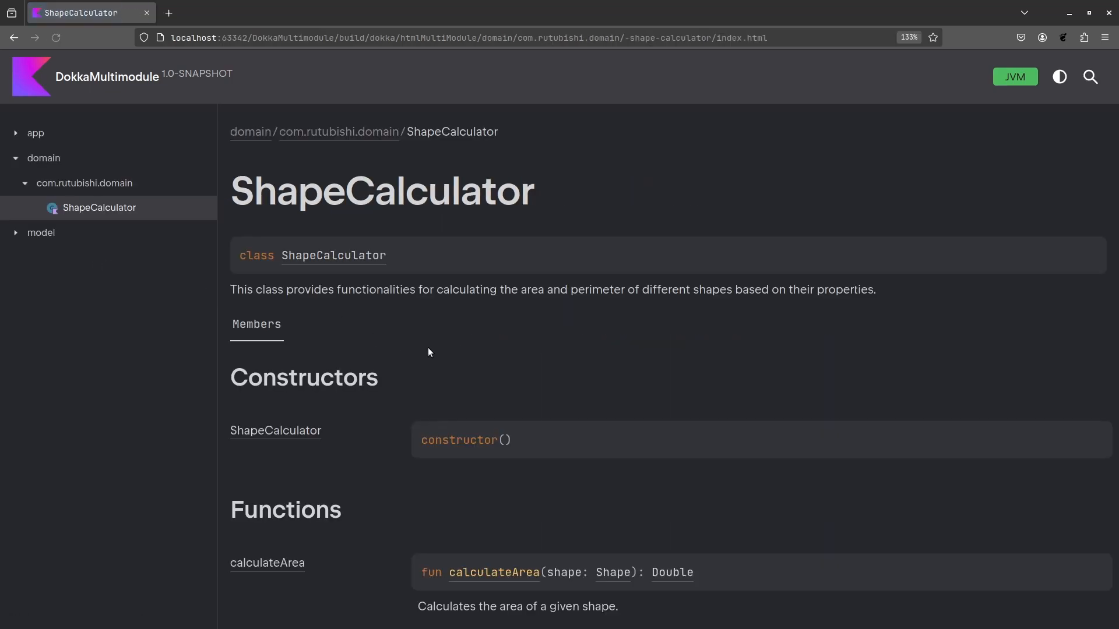
mouse_move(521, 311)
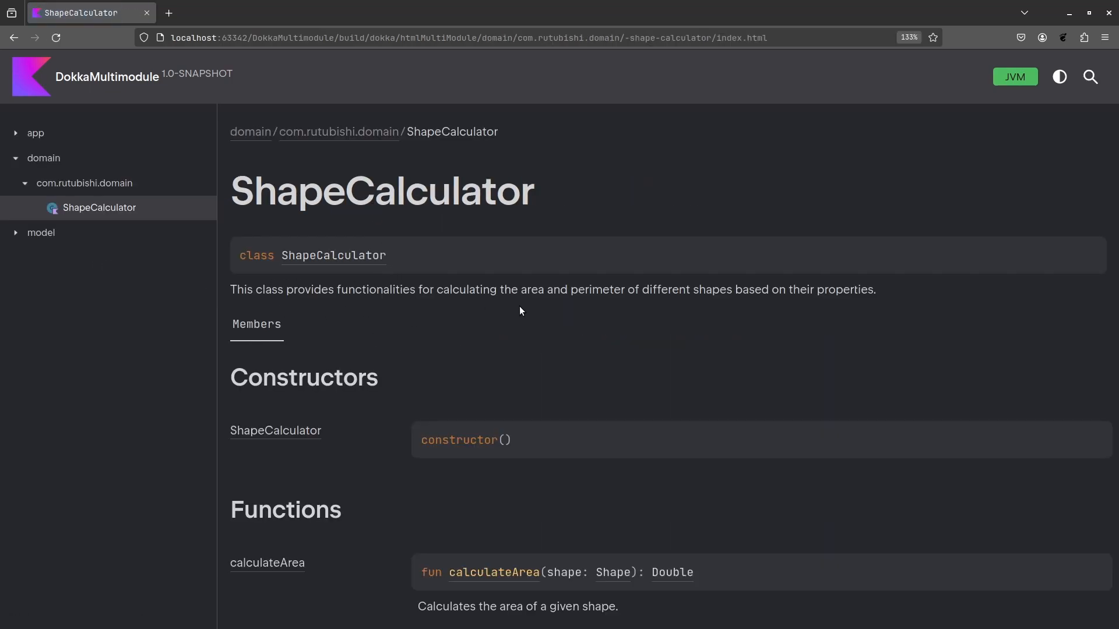
scroll(down, 3)
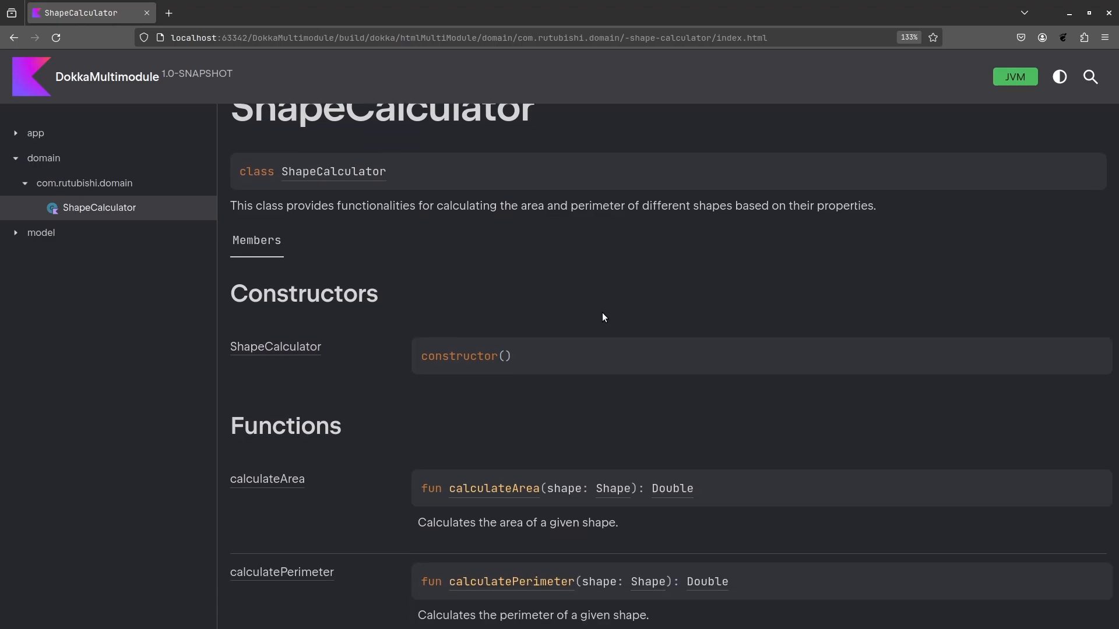
Step: View the model module's Circle class page with its constructor and area, perimeter, radius properties
click(14, 232)
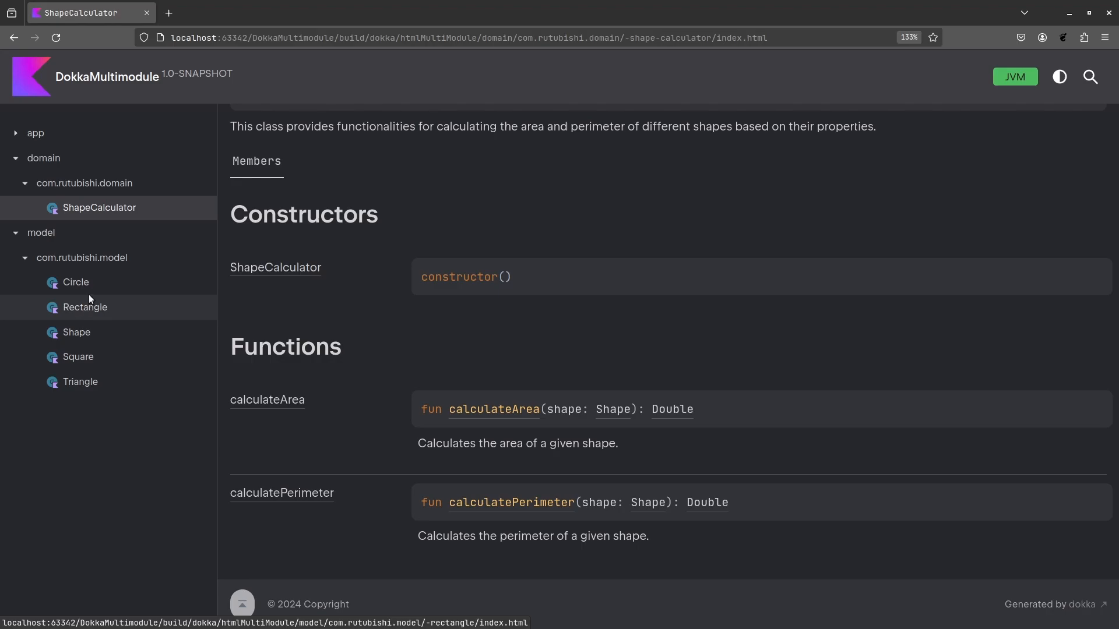
mouse_move(73, 293)
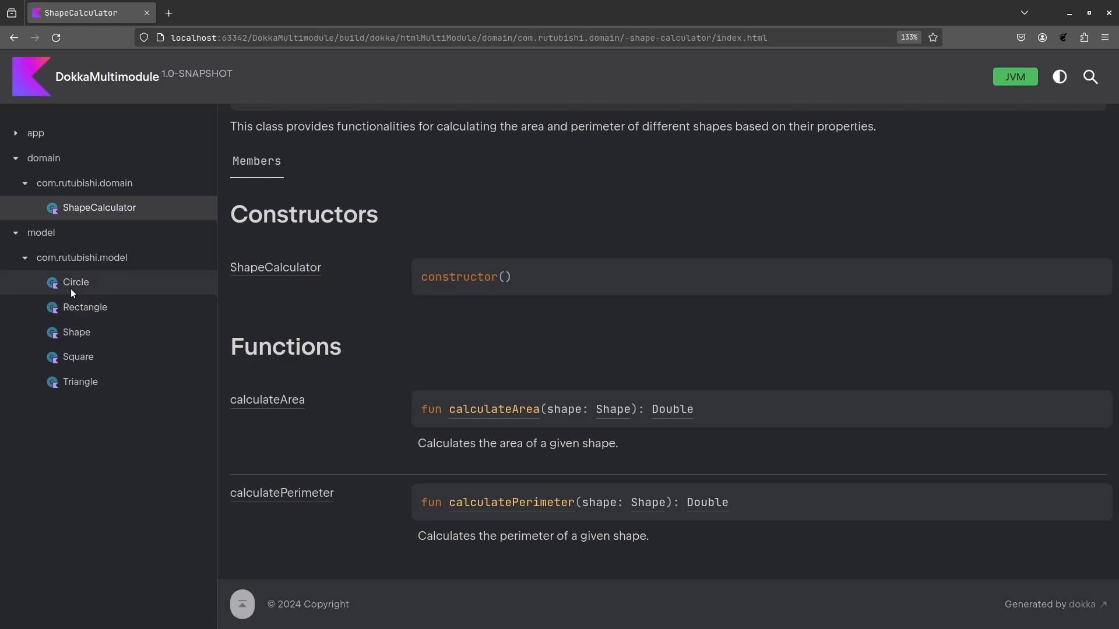
click(76, 282)
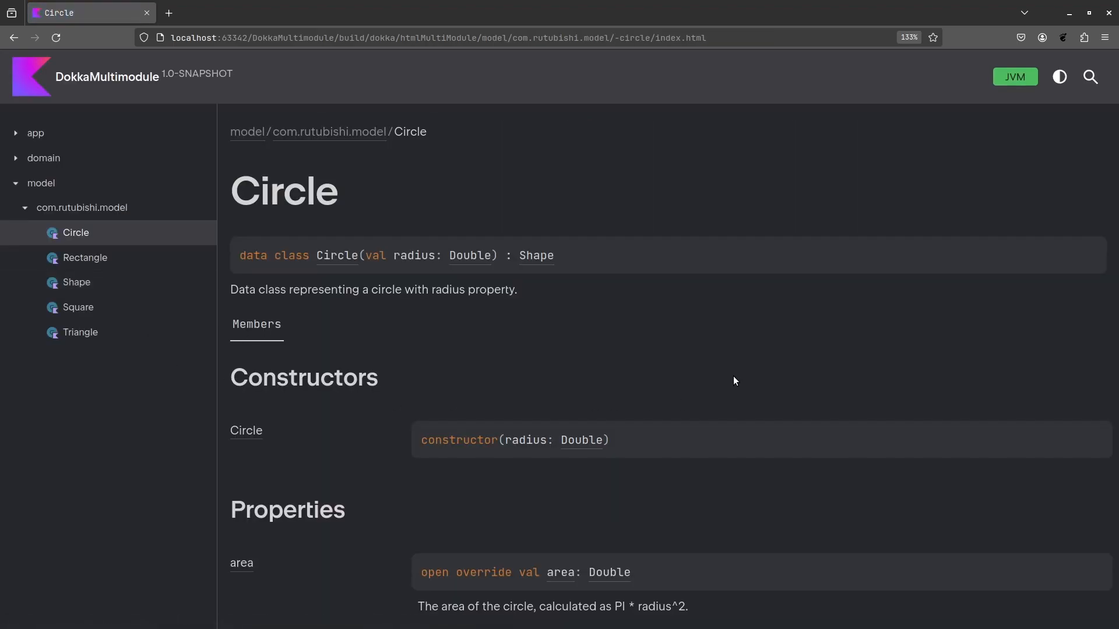
mouse_move(569, 339)
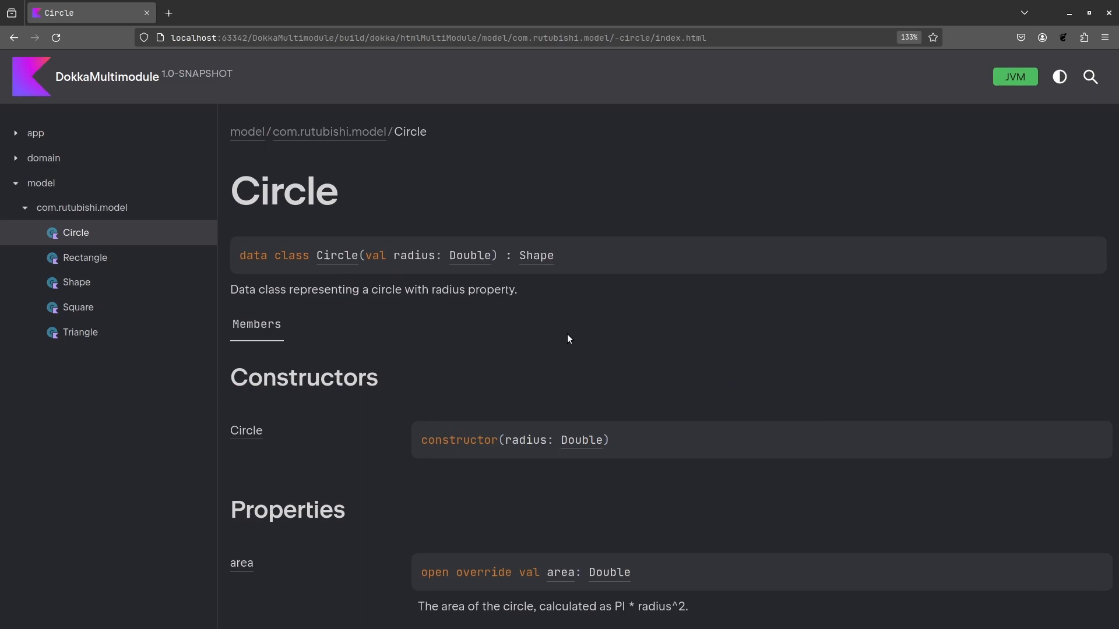
scroll(down, 3)
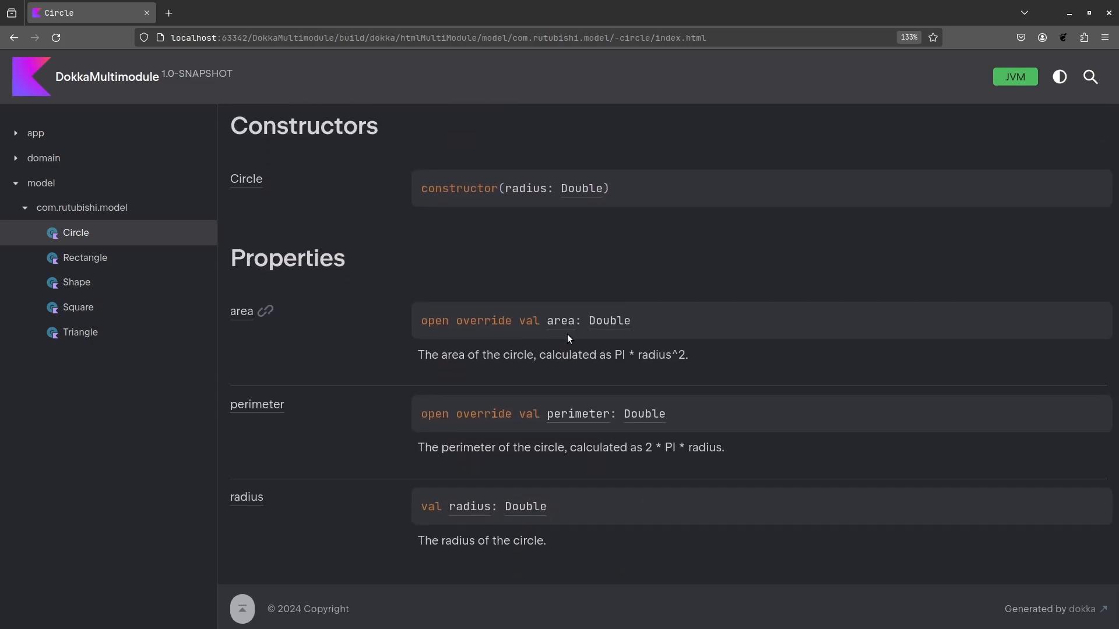
scroll(down, 3)
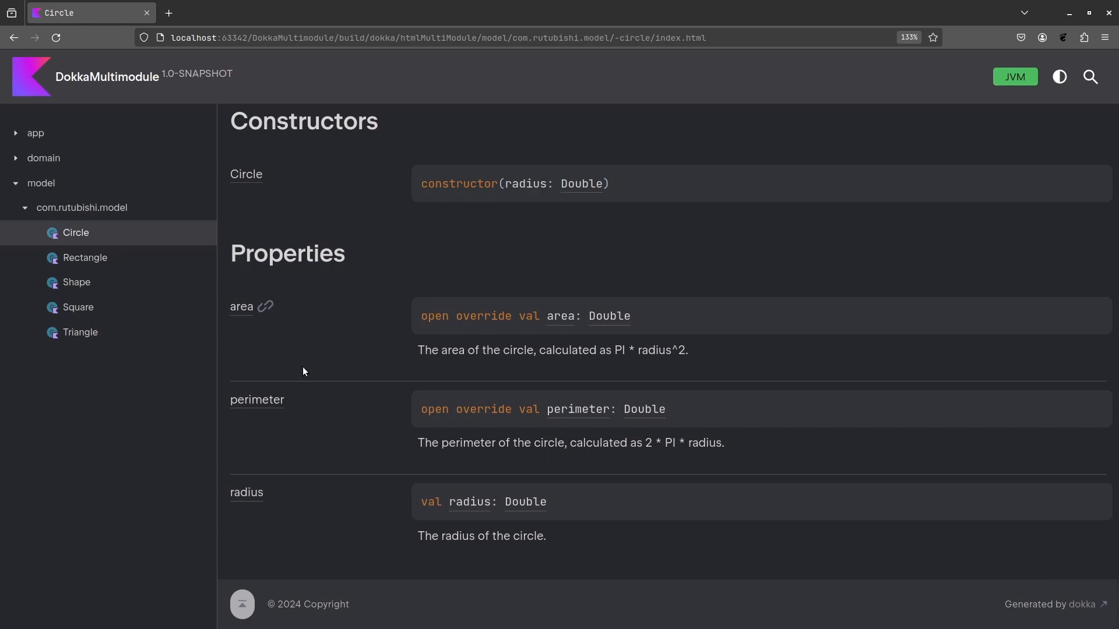
mouse_move(578, 560)
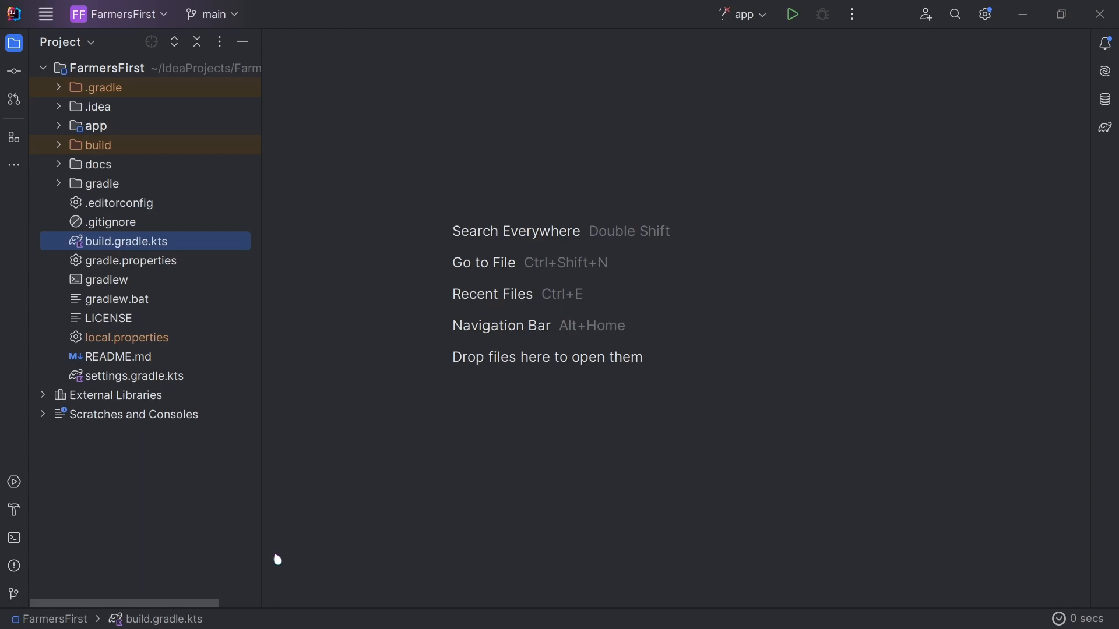
mouse_move(124, 428)
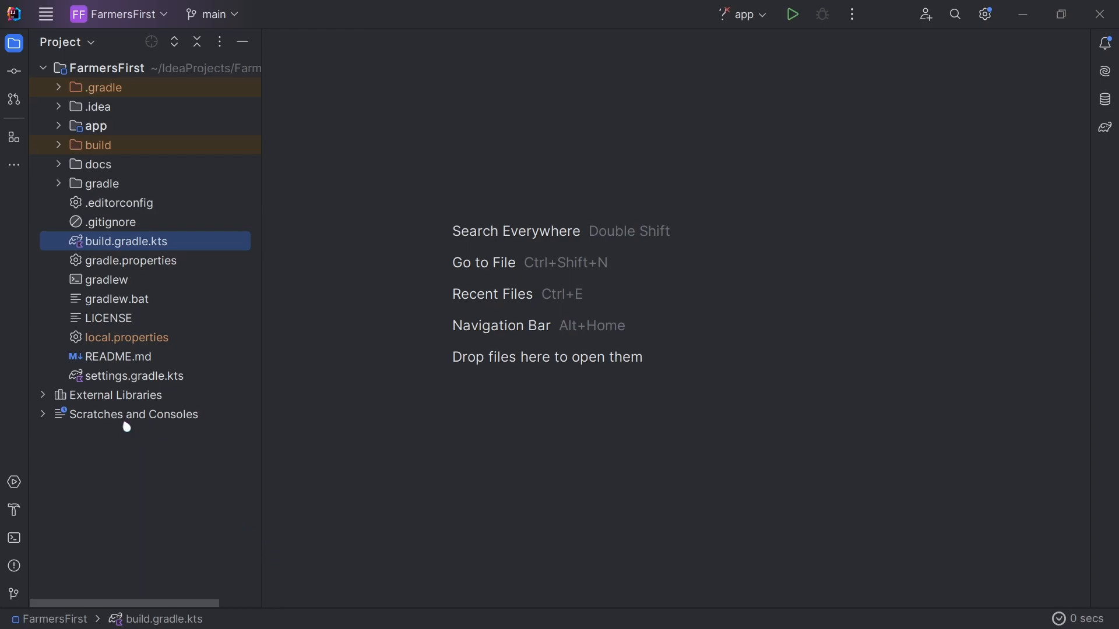
mouse_move(150, 248)
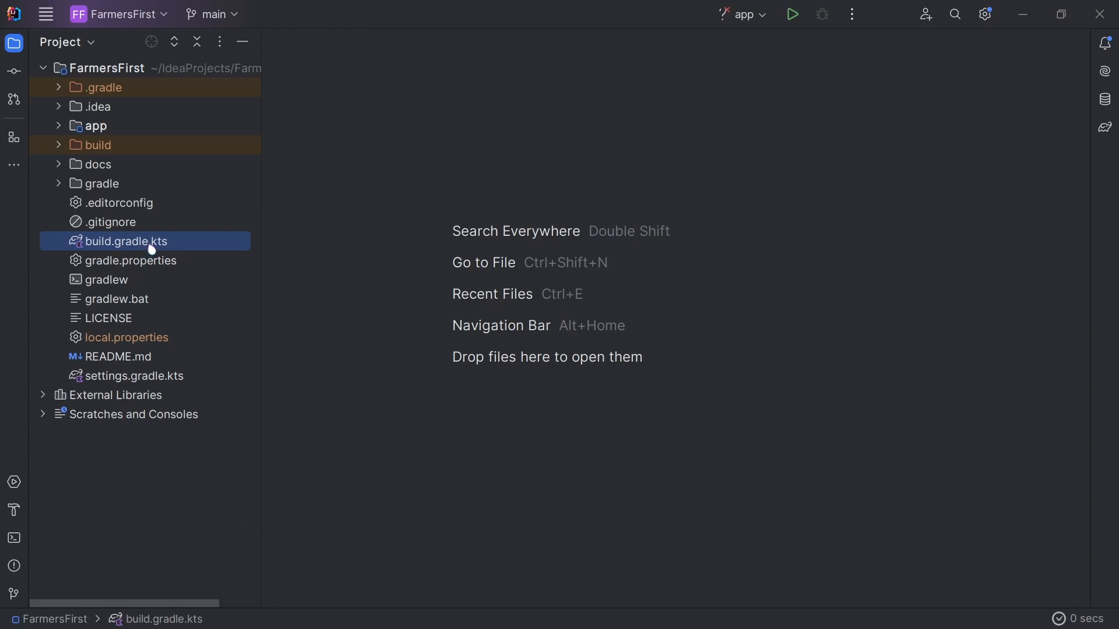
Step: Review the root build.gradle.kts applying Dokka 1.9.10 with docs output to docs/html
double_click(126, 242)
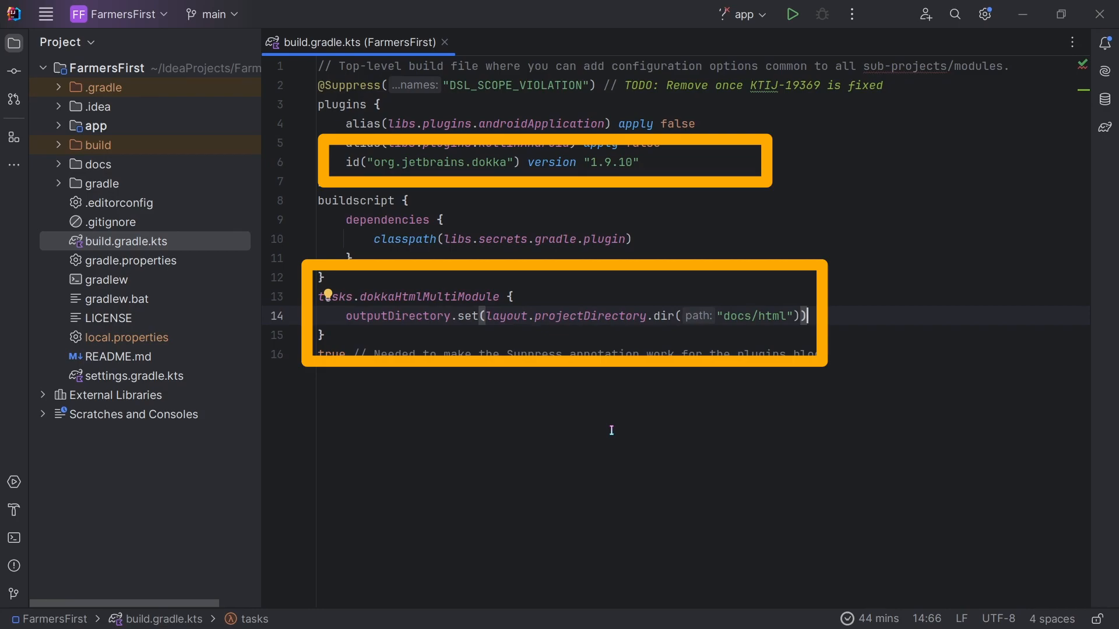
click(610, 431)
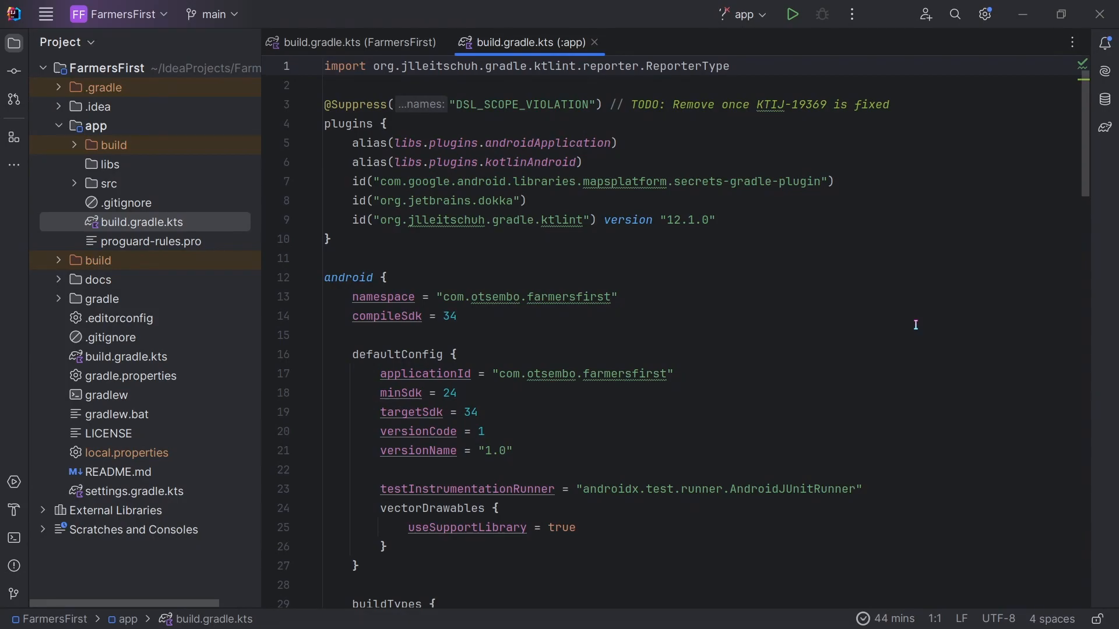
Step: Scroll through app/build.gradle.kts to see the Dokka plugin alongside Android, Kotlin and ktlint
scroll(down, 3)
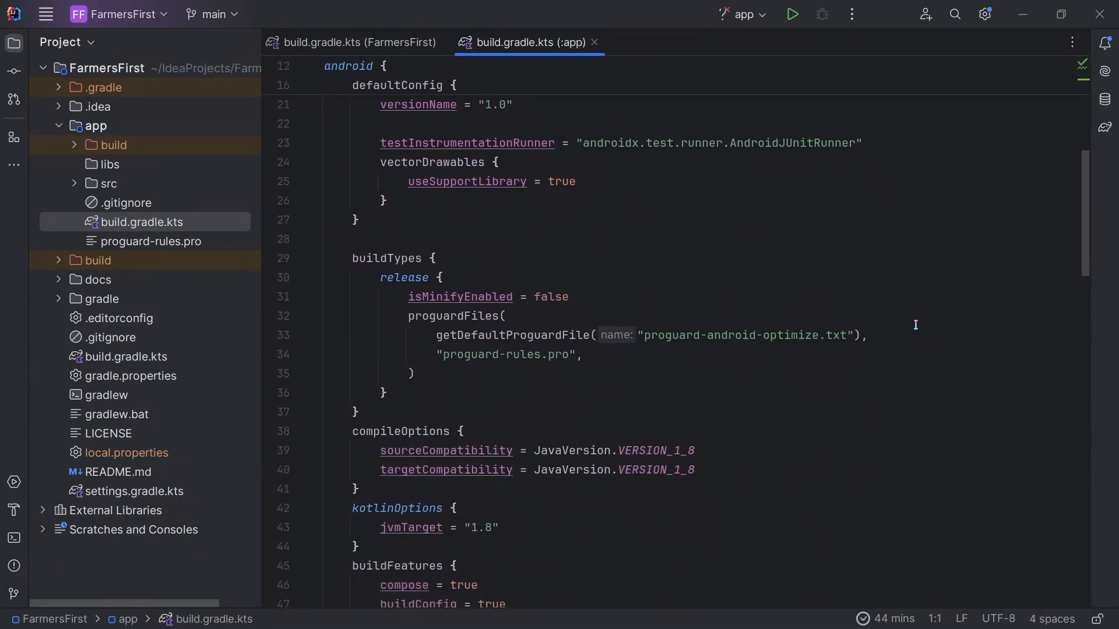
scroll(down, 3)
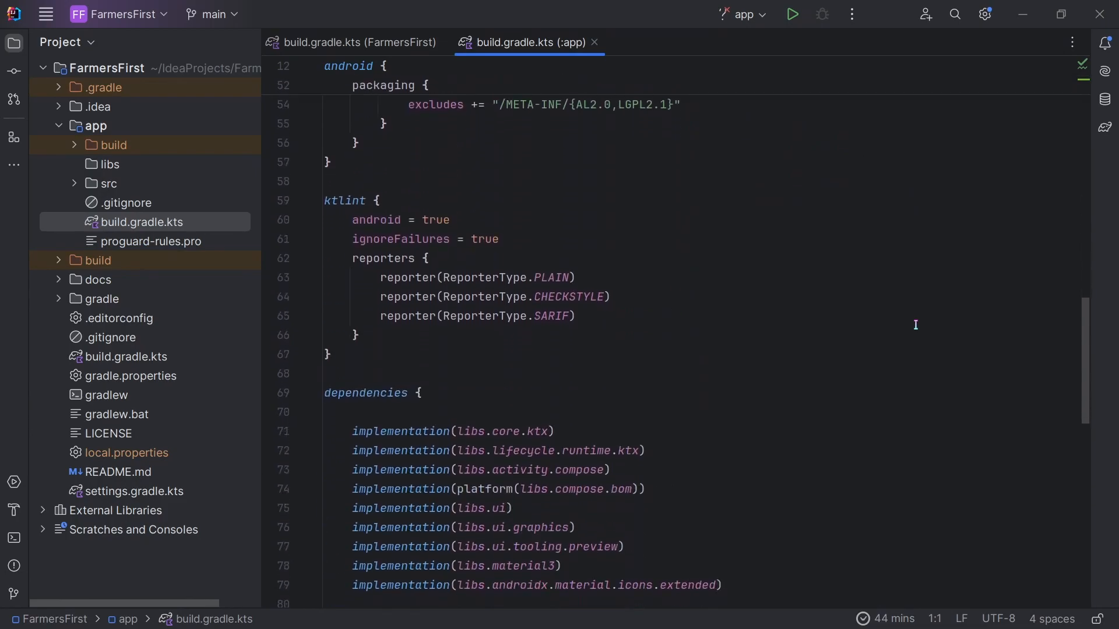
scroll(down, 3)
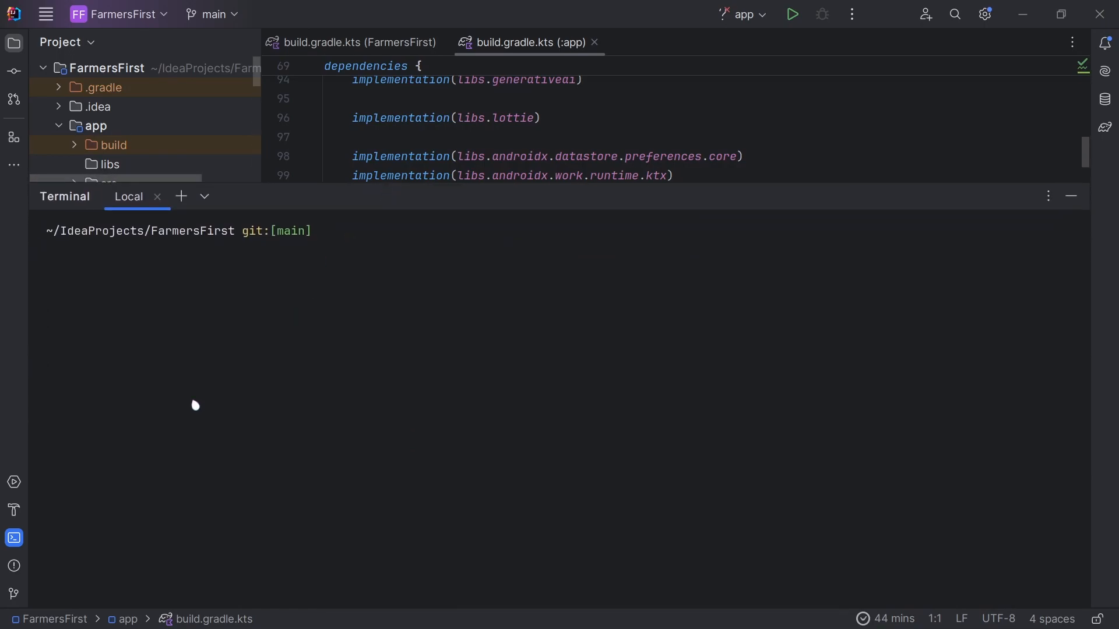
mouse_move(114, 266)
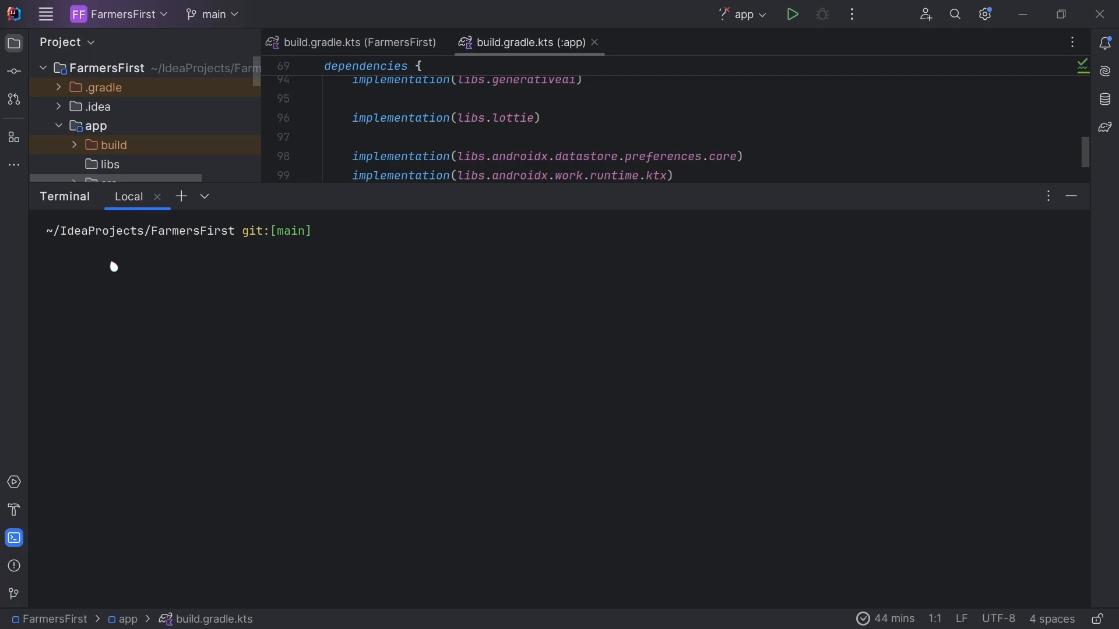
Step: Enter ./gradlew dokkaHtmlMultiModule in the FarmersFirst terminal to generate its docs
text(./gradl)
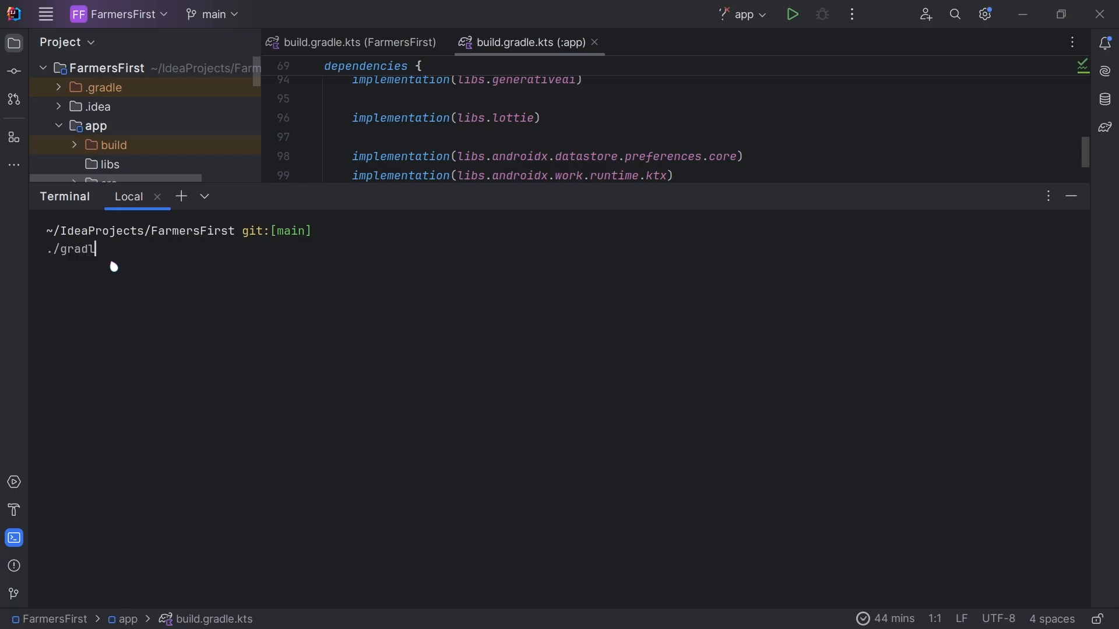
text(ew)
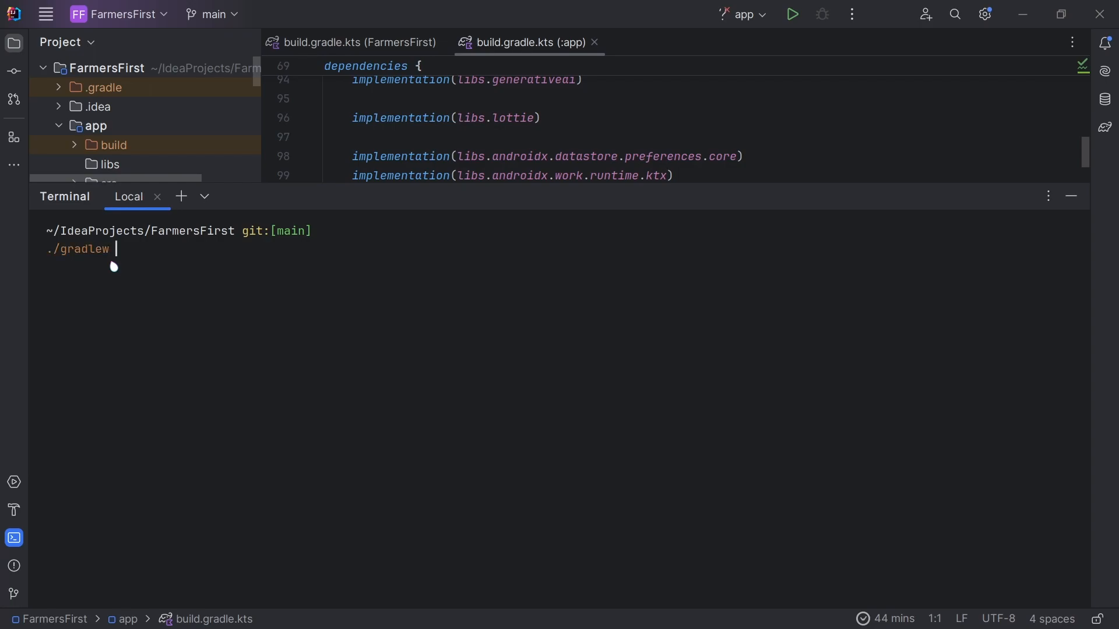
text(dokkaM)
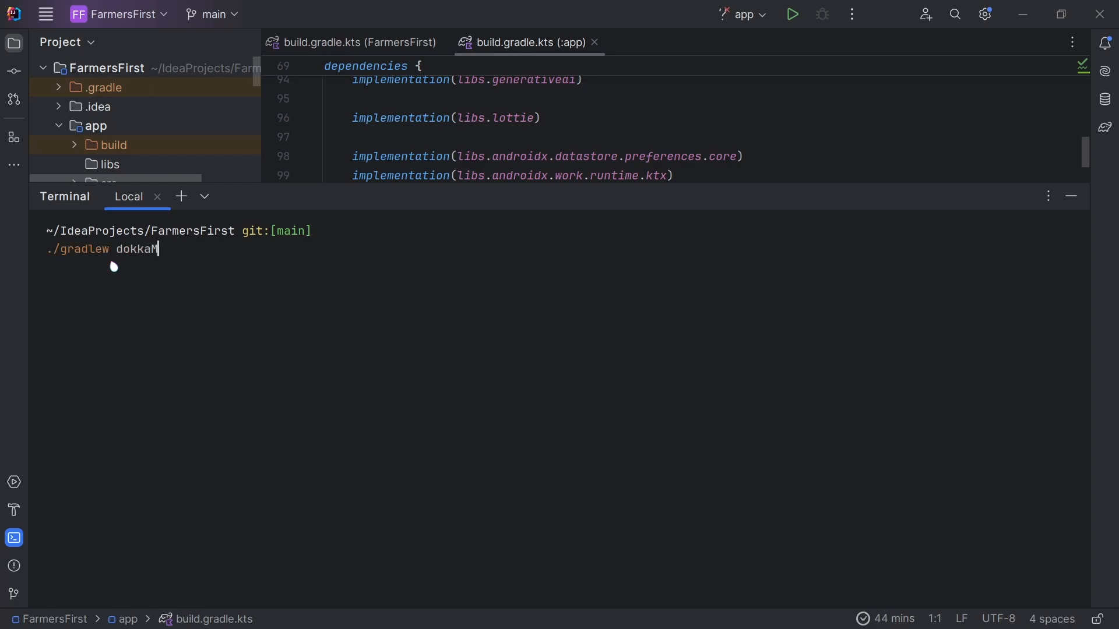
text(tmlMultiM)
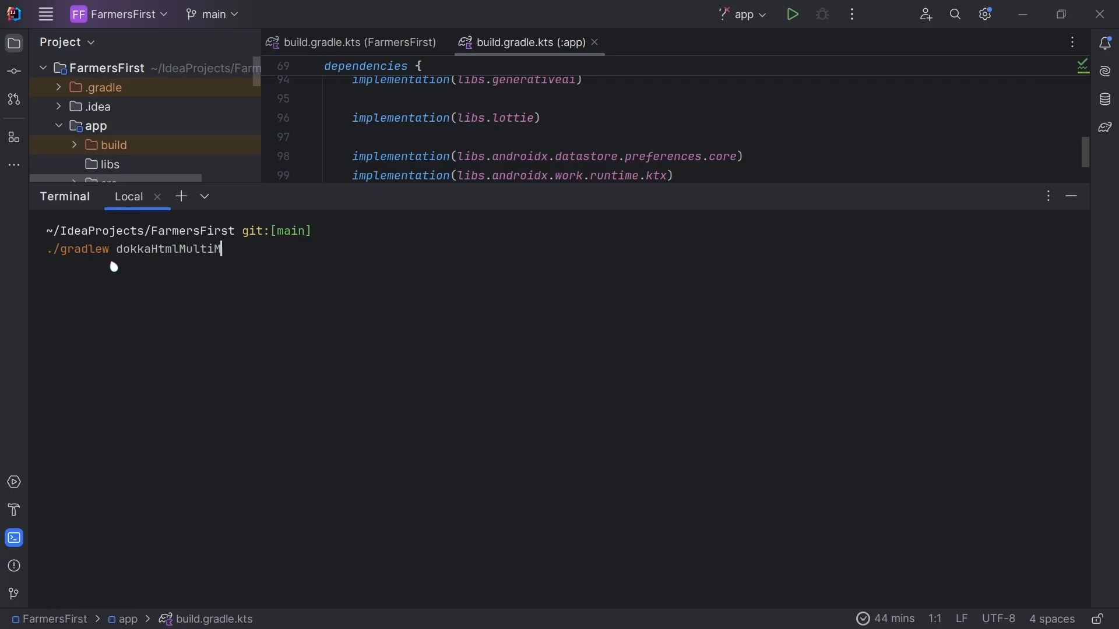
text(odule)
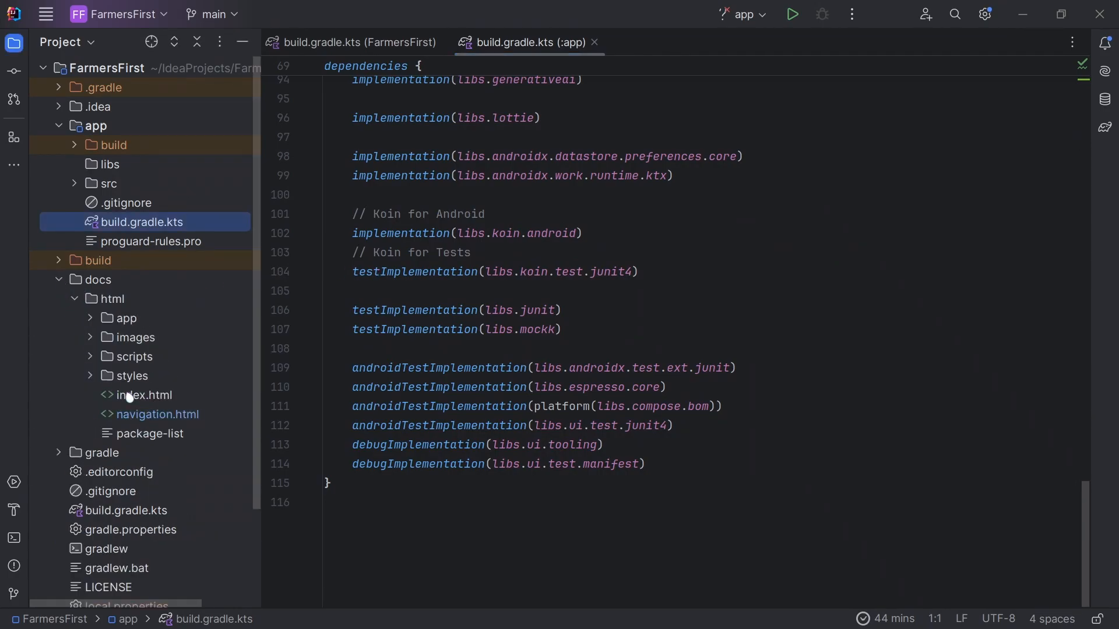
Step: Launch FarmersFirst's generated docs/html/index.html in the browser
double_click(145, 395)
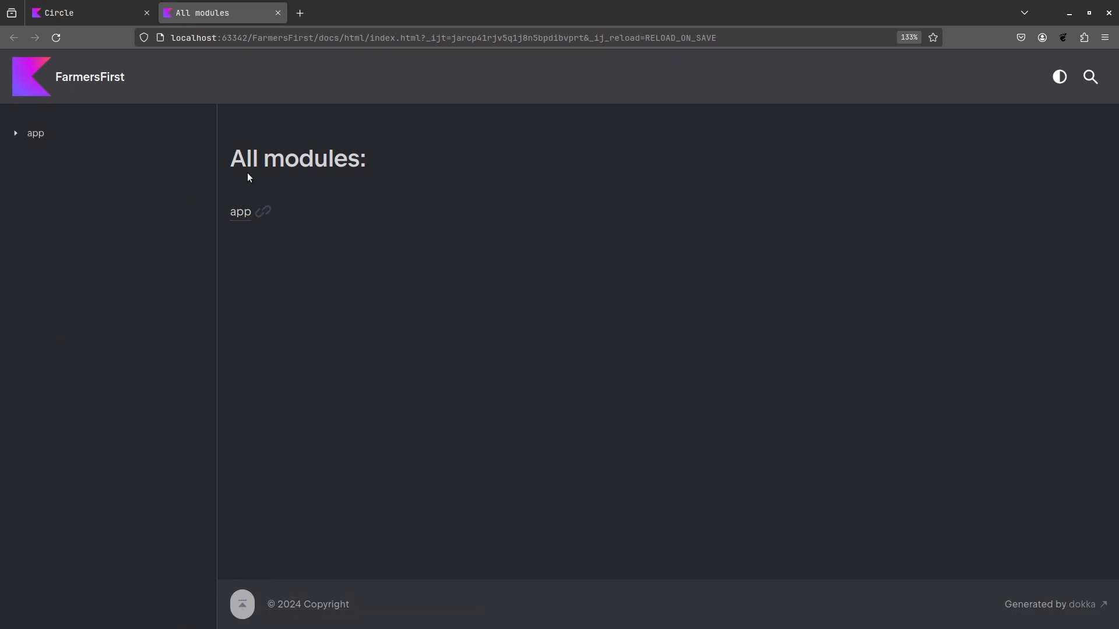
mouse_move(238, 214)
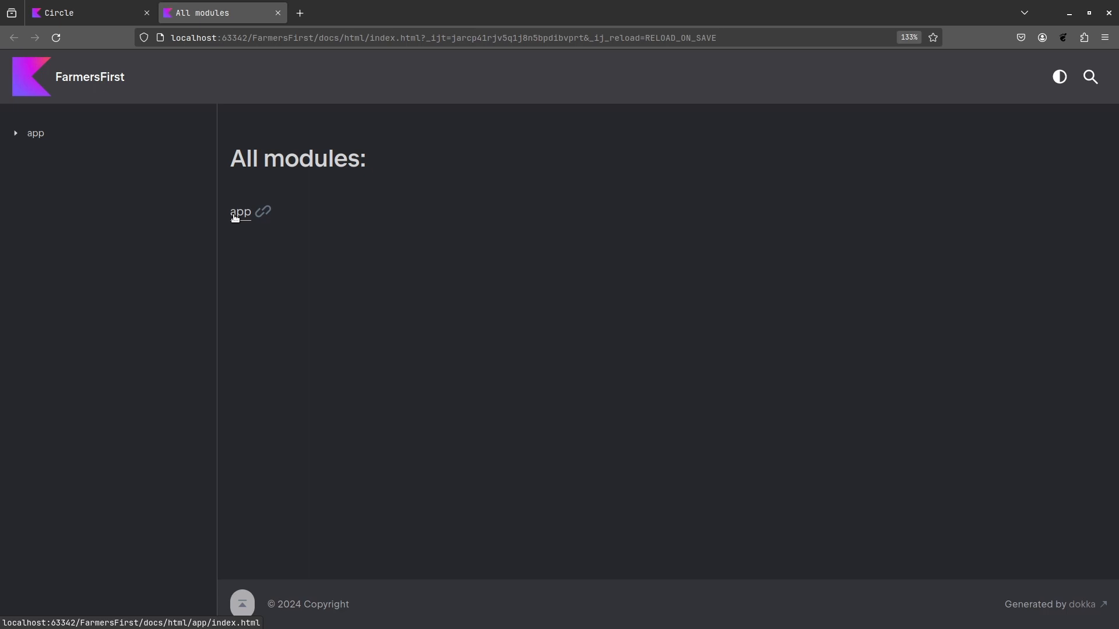
Step: View the app module's page and its com.otsembo.farmersfirst package list, from common and data to ui.theme
click(240, 212)
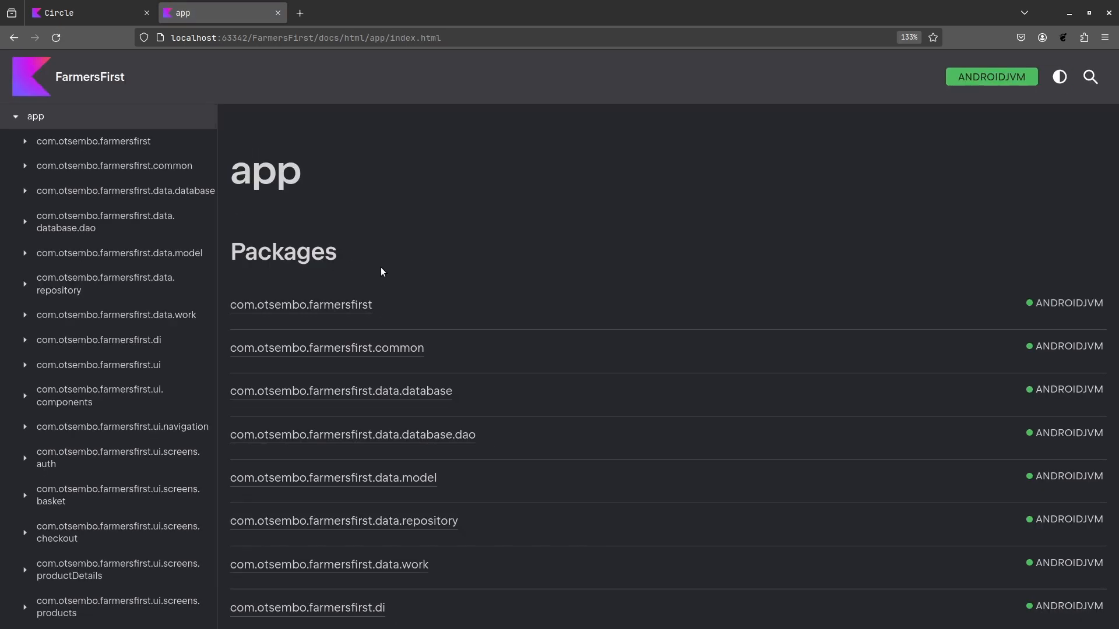
scroll(down, 3)
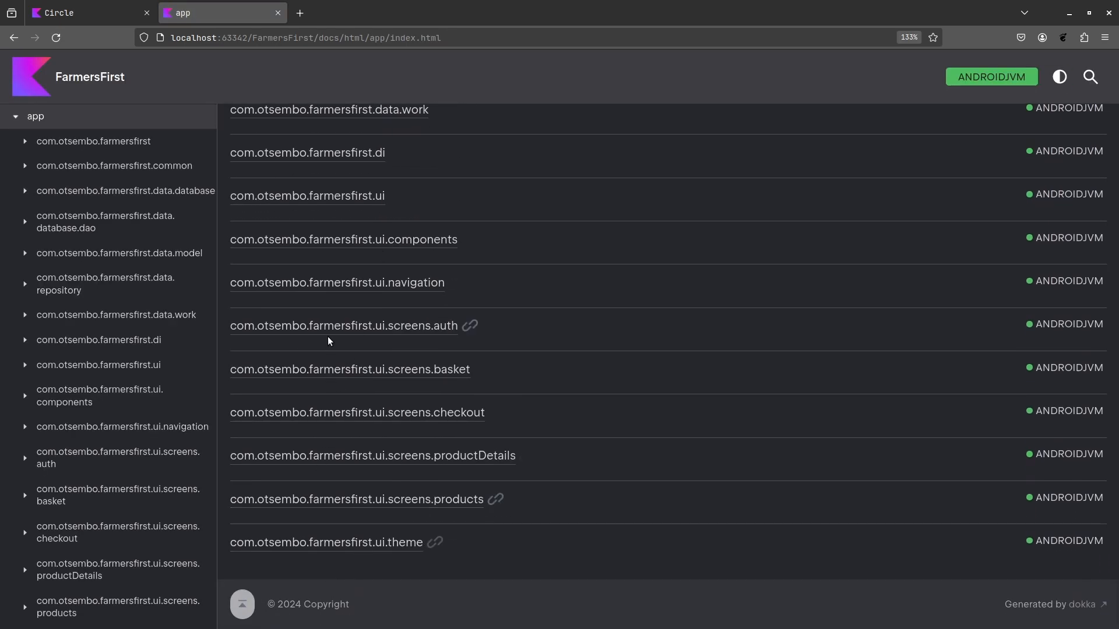
scroll(up, 3)
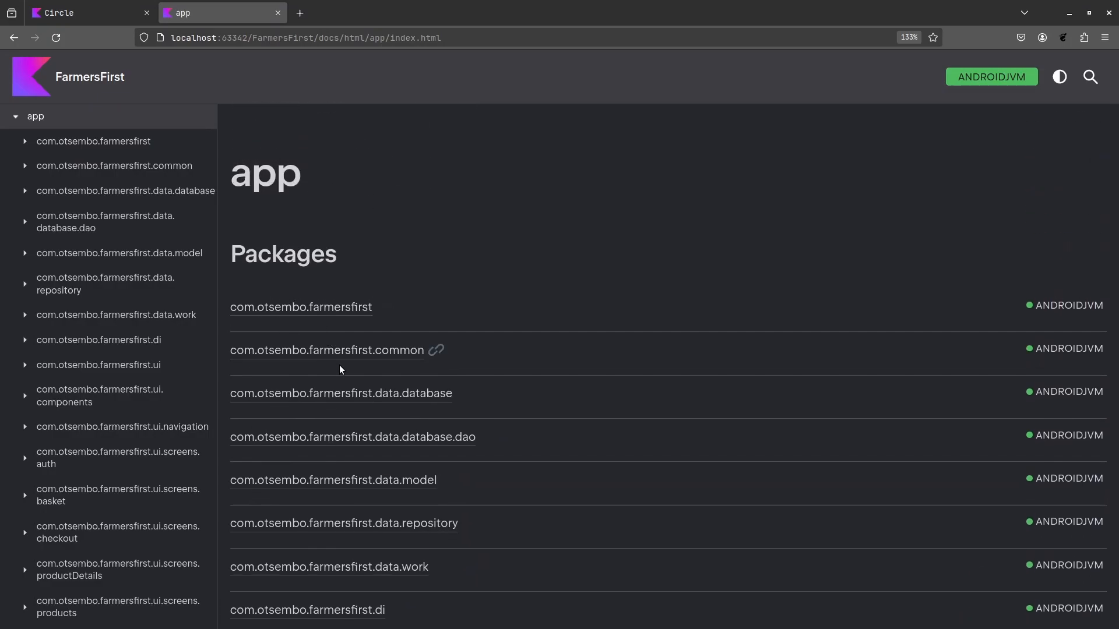
scroll(down, 3)
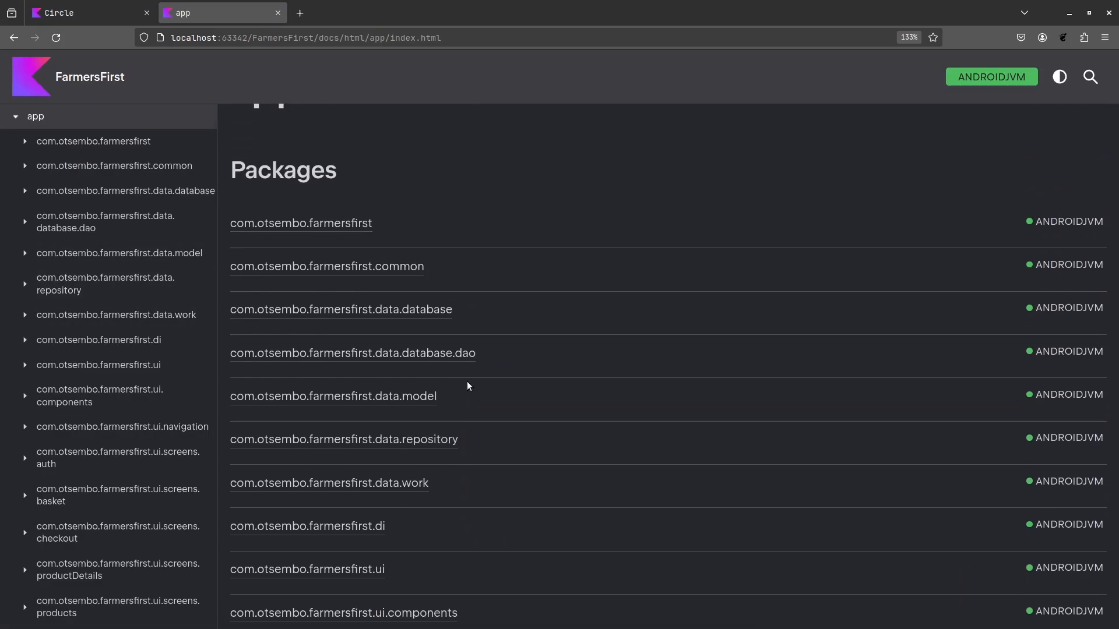
Step: Browse into the data.repository package and view IAuthRepository's checkIfSignedIn, signInUser and signOutUser functions
click(344, 439)
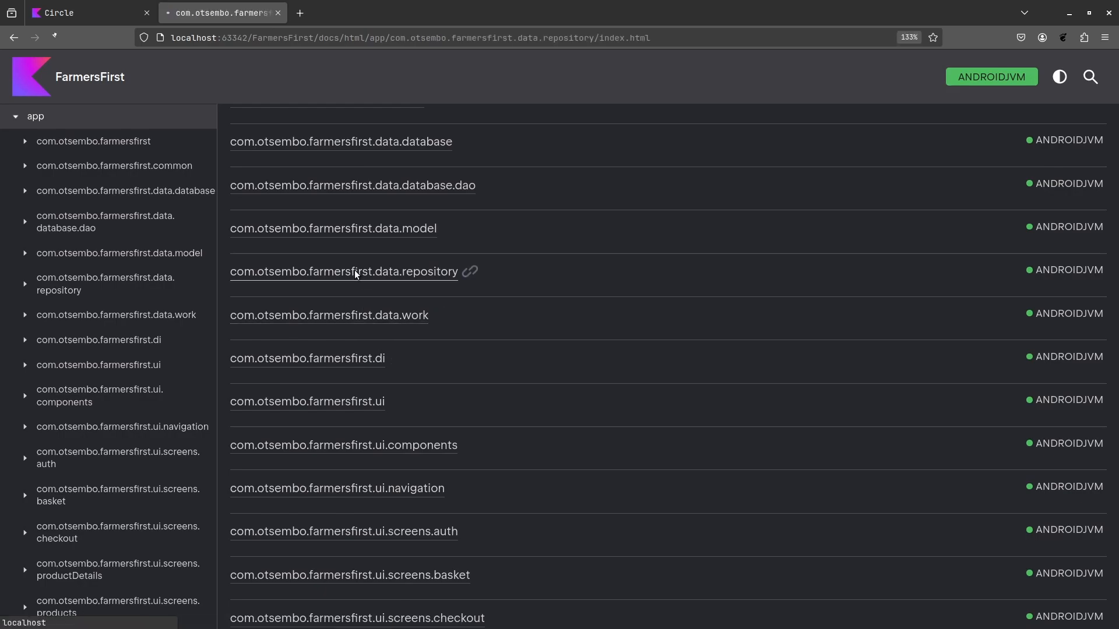
click(344, 271)
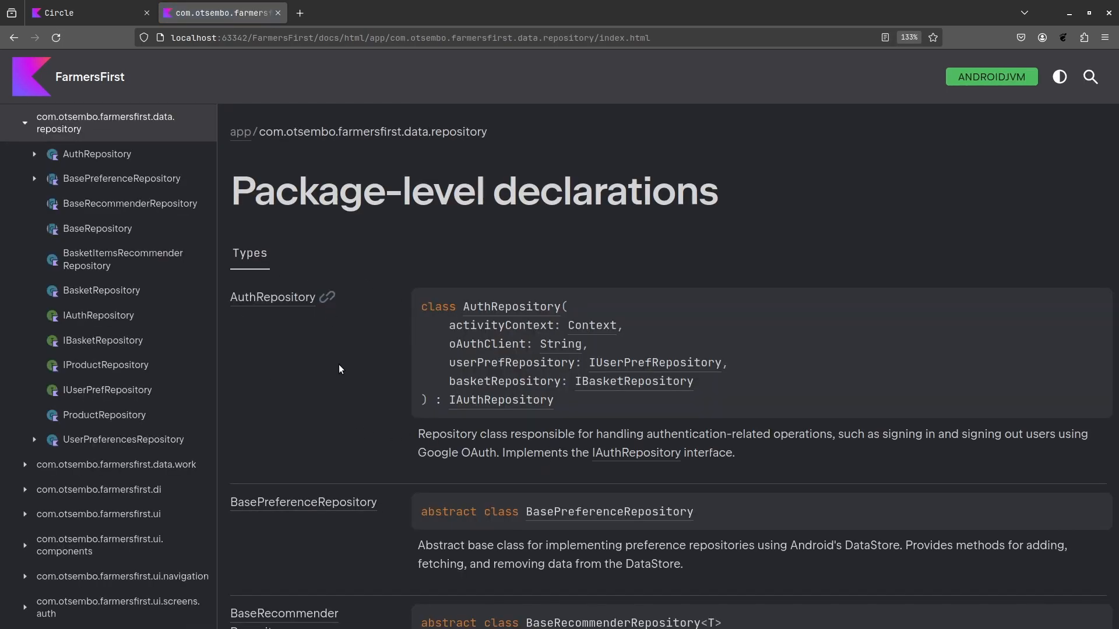
mouse_move(108, 299)
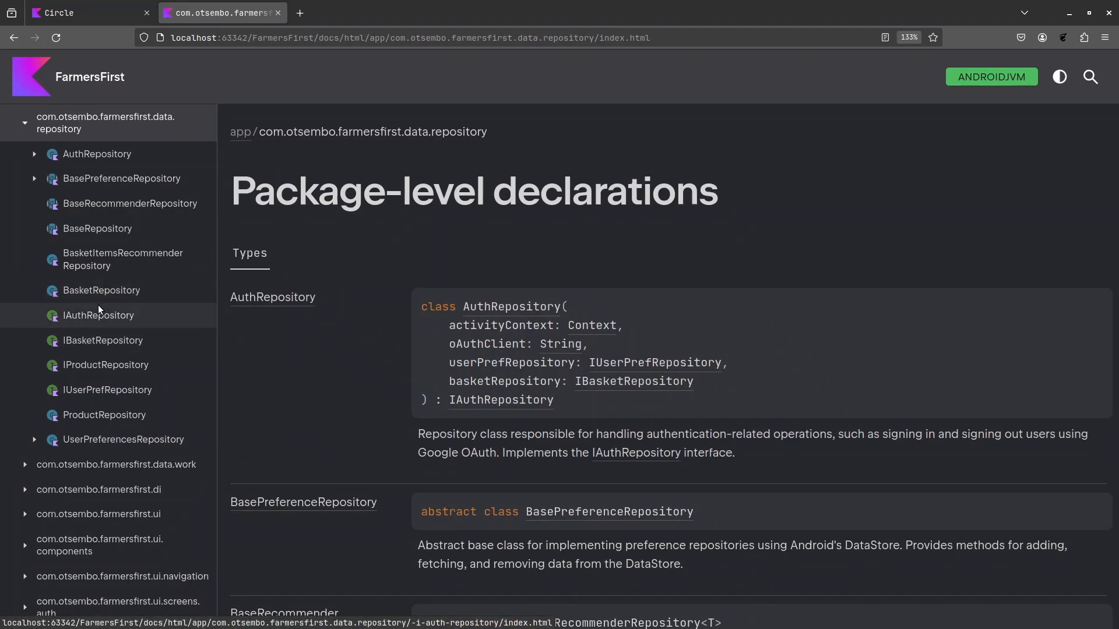
click(97, 315)
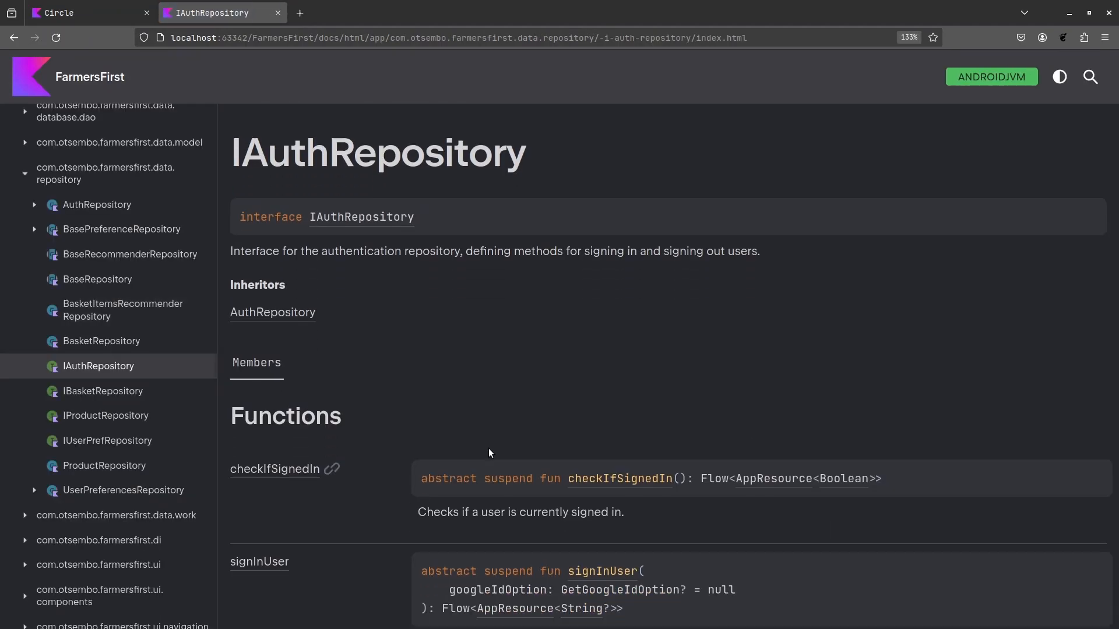
scroll(down, 3)
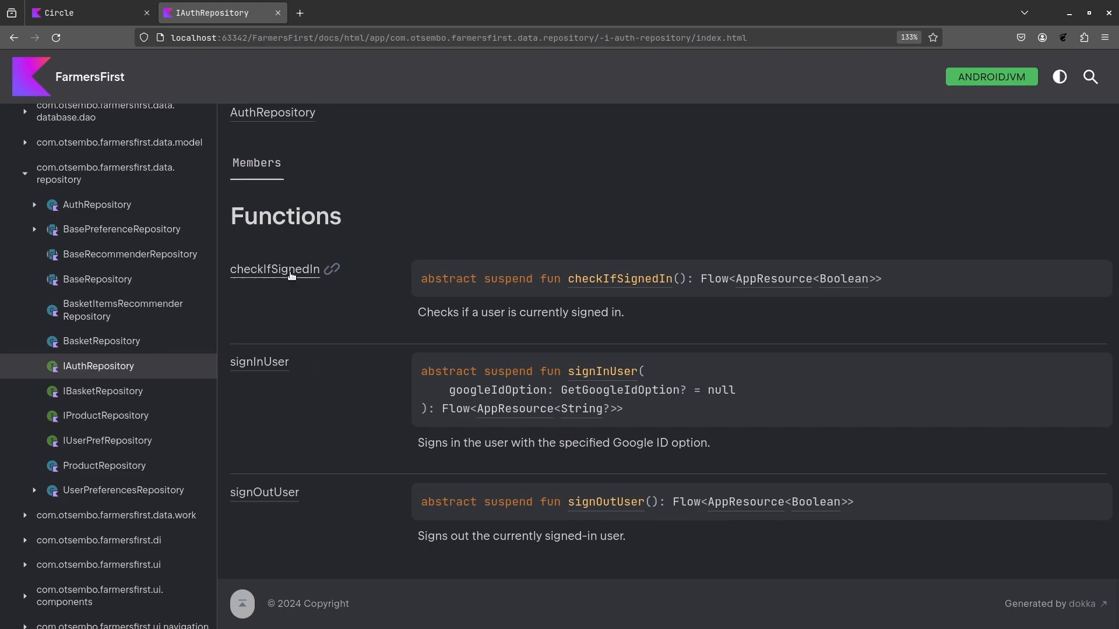
mouse_move(587, 340)
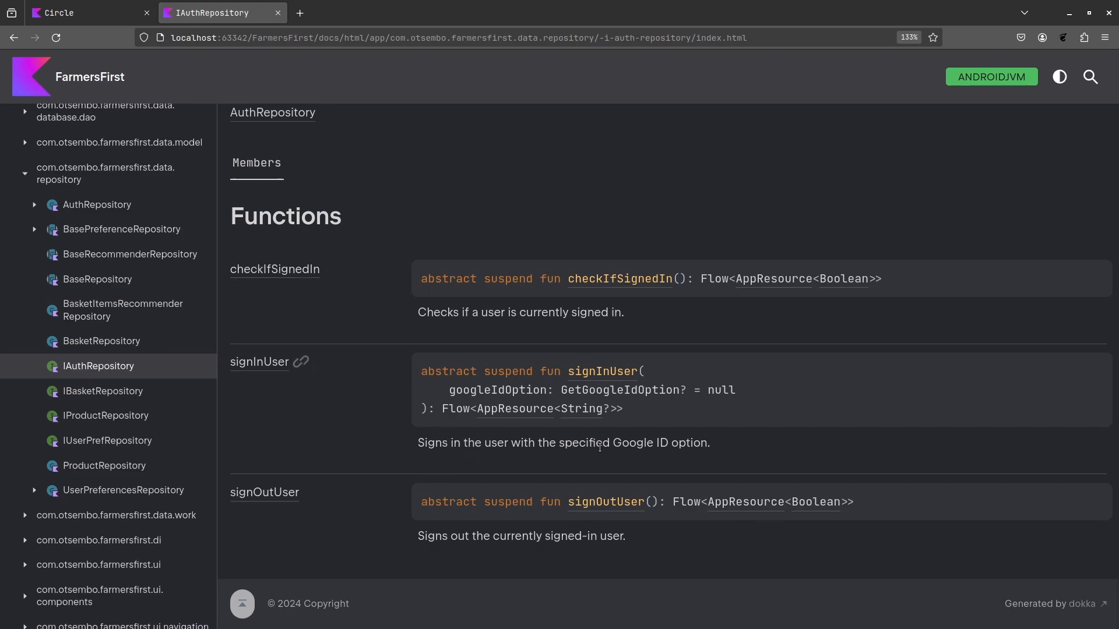
mouse_move(638, 556)
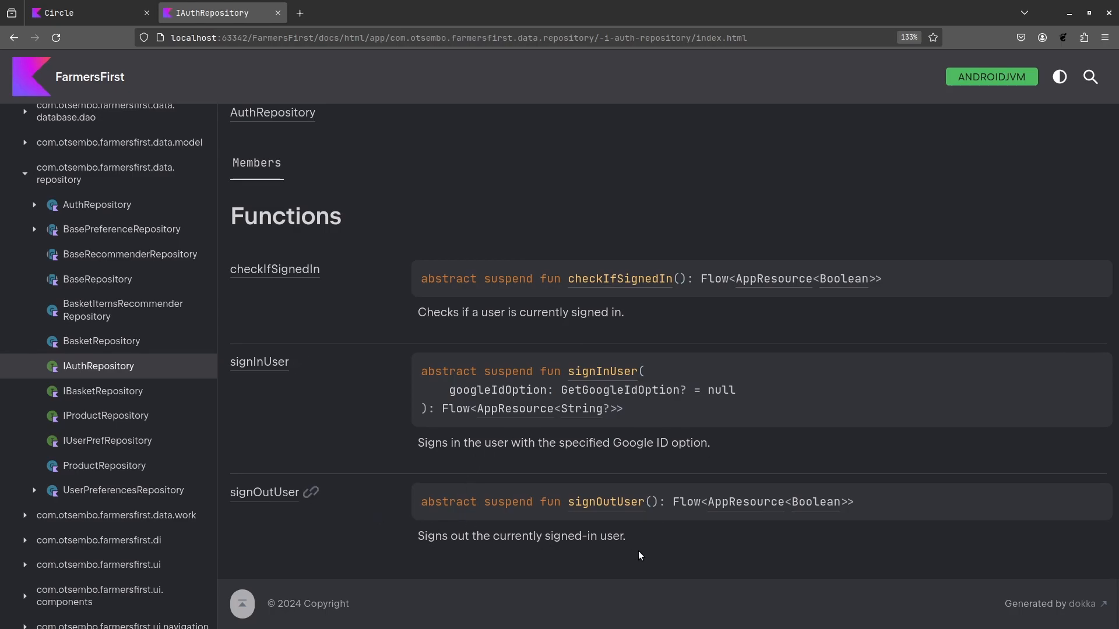
mouse_move(692, 547)
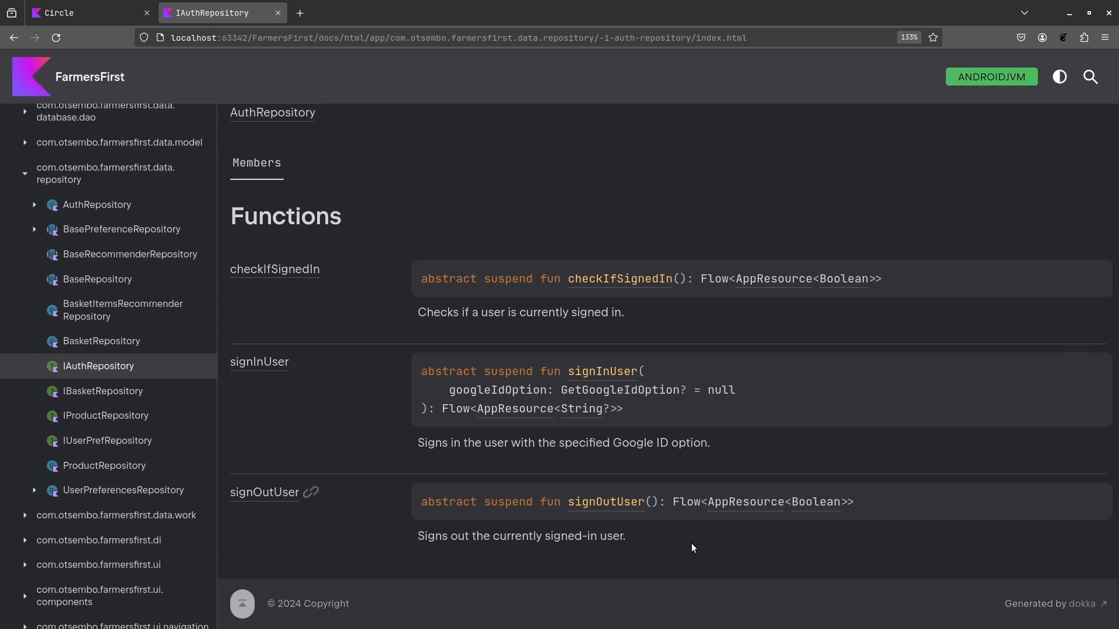